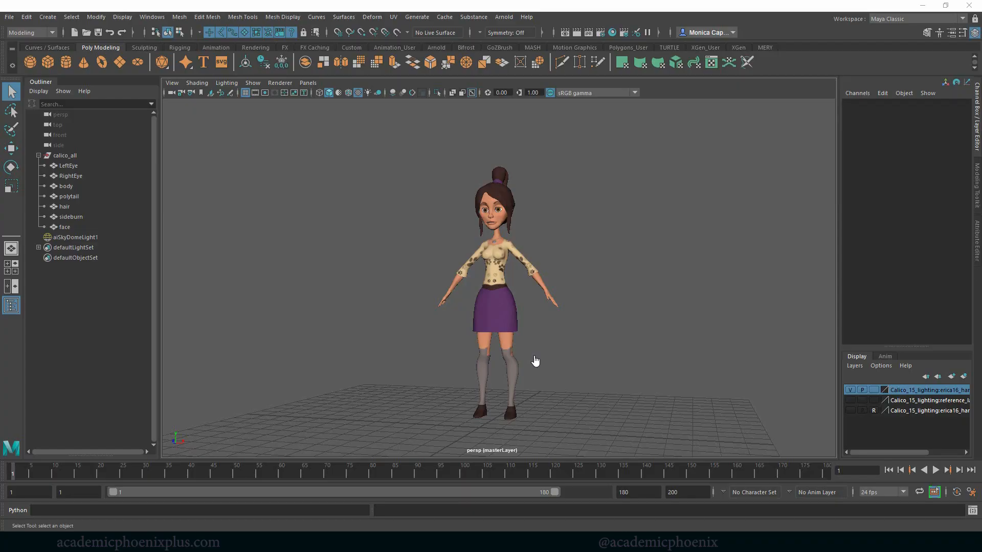
# Step: Combine all Calico part meshes into one body mesh and delete its construction history
pyautogui.moveTo(535, 361); pyautogui.dragTo(581, 297)
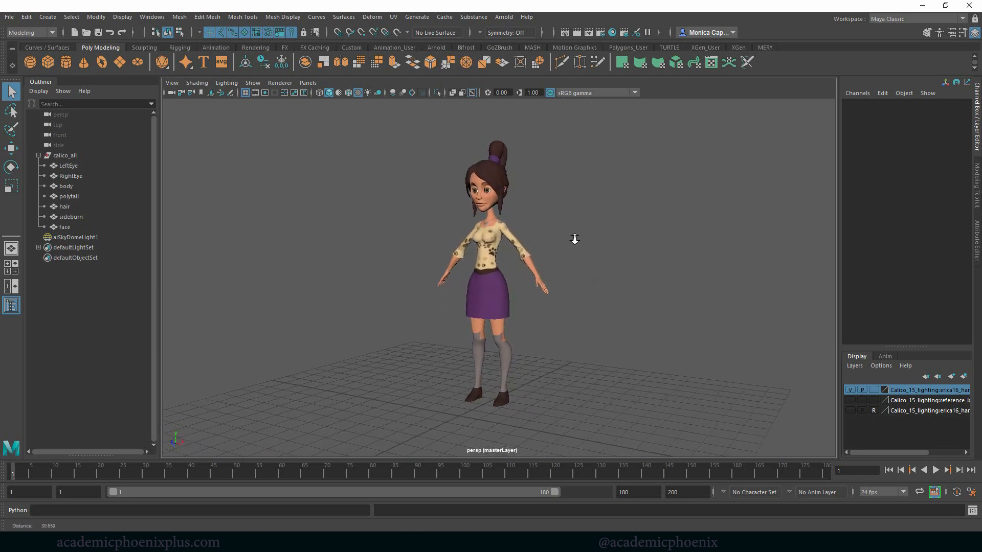
pyautogui.moveTo(573, 240); pyautogui.dragTo(632, 276)
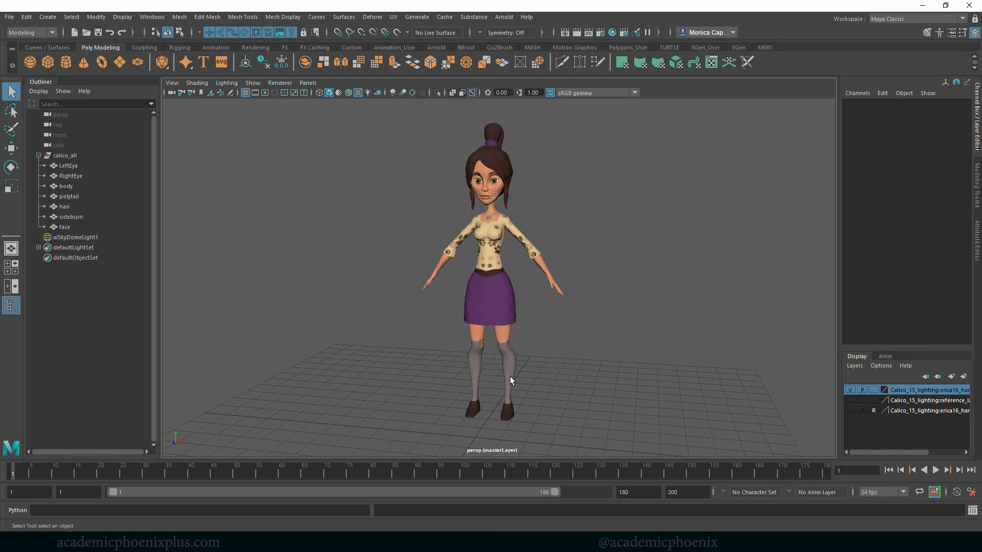
pyautogui.moveTo(603, 264)
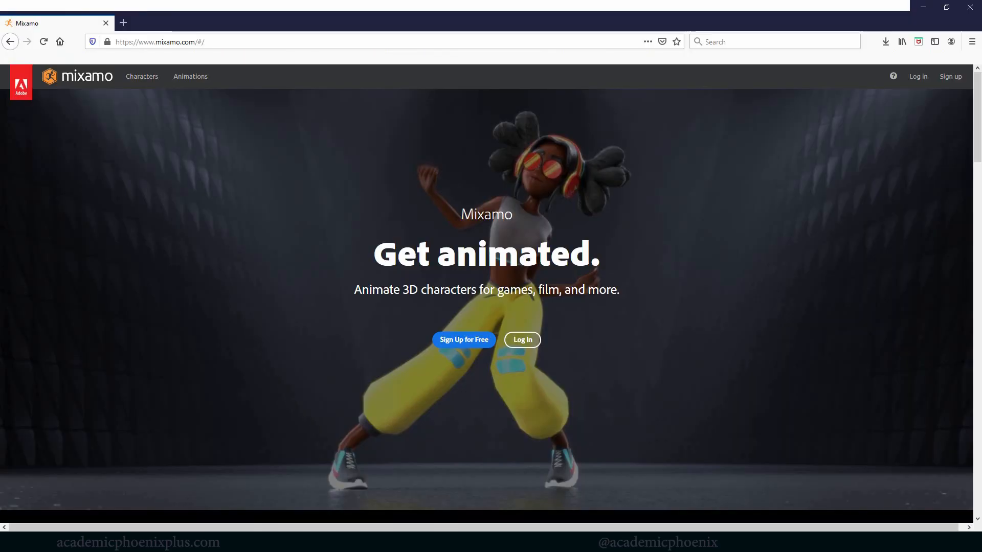
pyautogui.moveTo(461, 213); pyautogui.dragTo(519, 263)
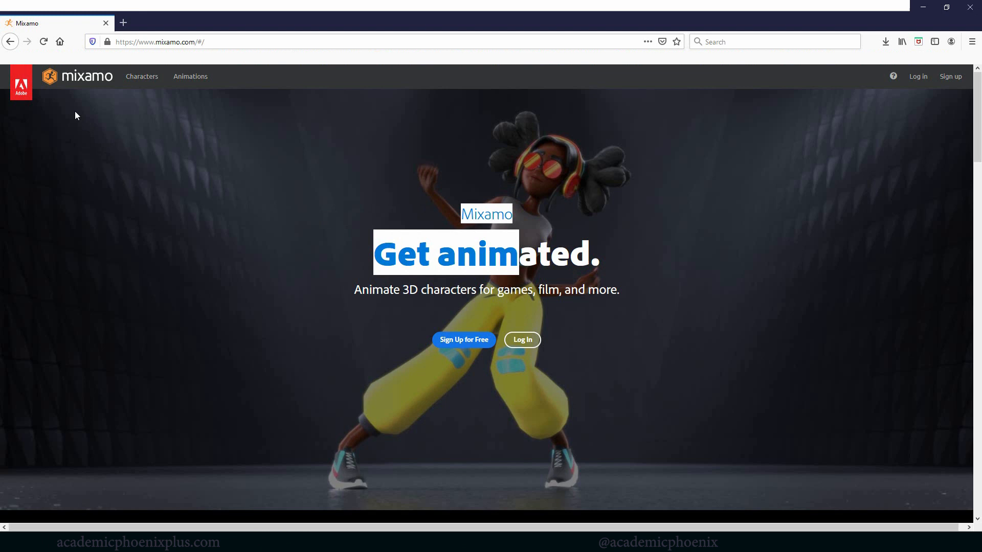
pyautogui.moveTo(29, 92)
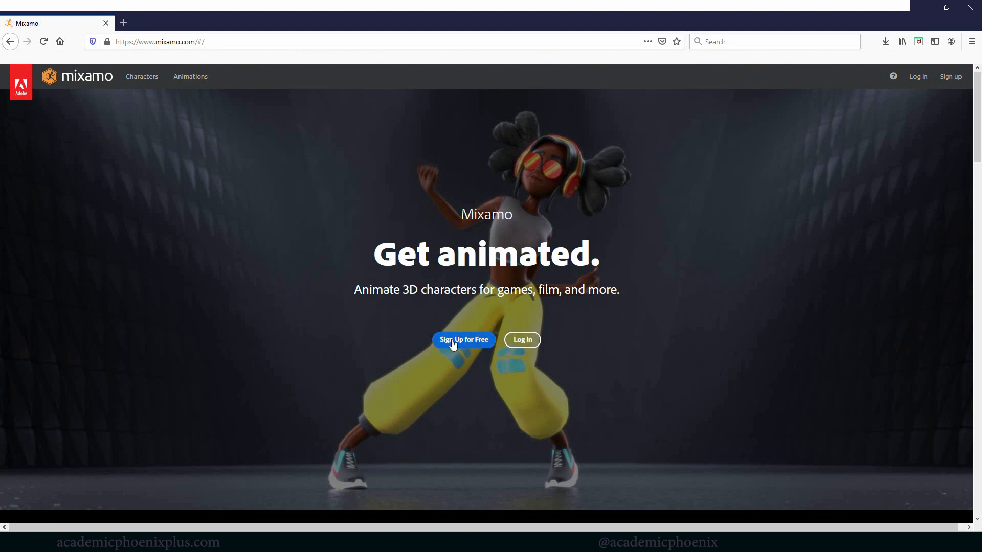
pyautogui.moveTo(419, 454)
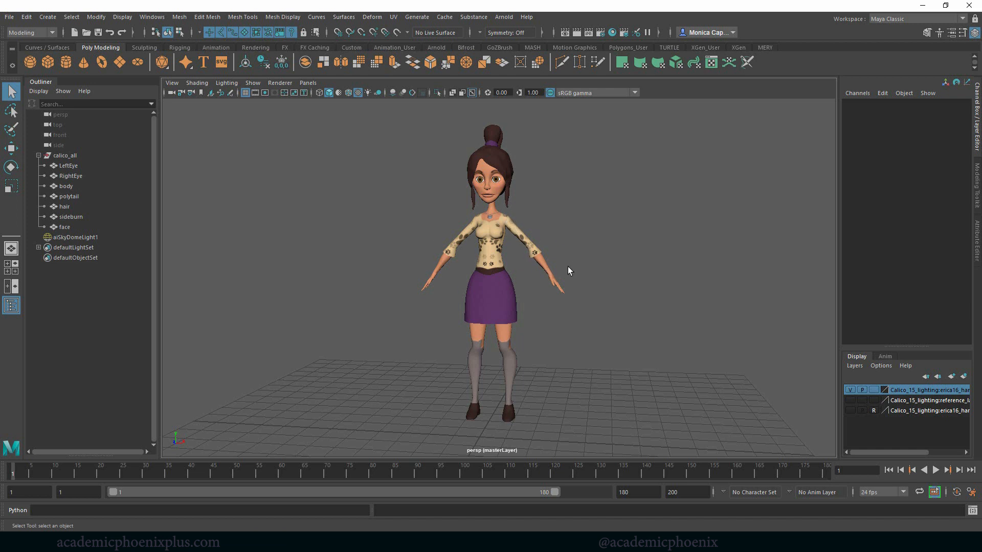
pyautogui.moveTo(590, 258)
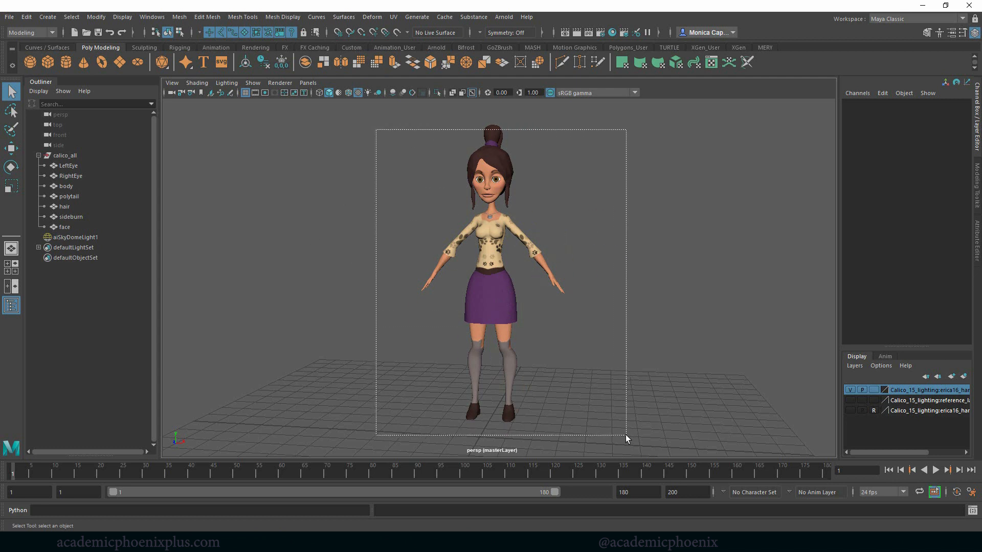
pyautogui.click(179, 16)
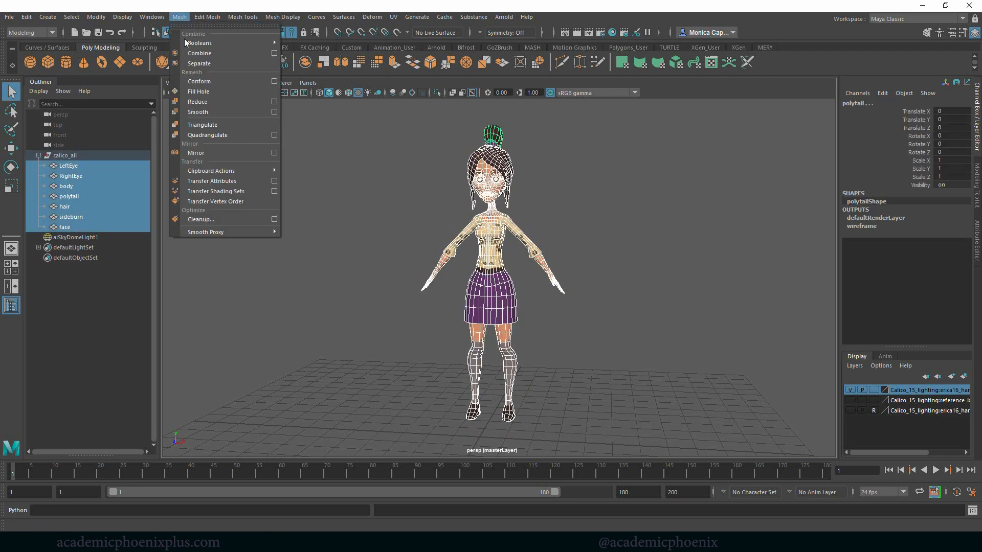
pyautogui.moveTo(215, 53)
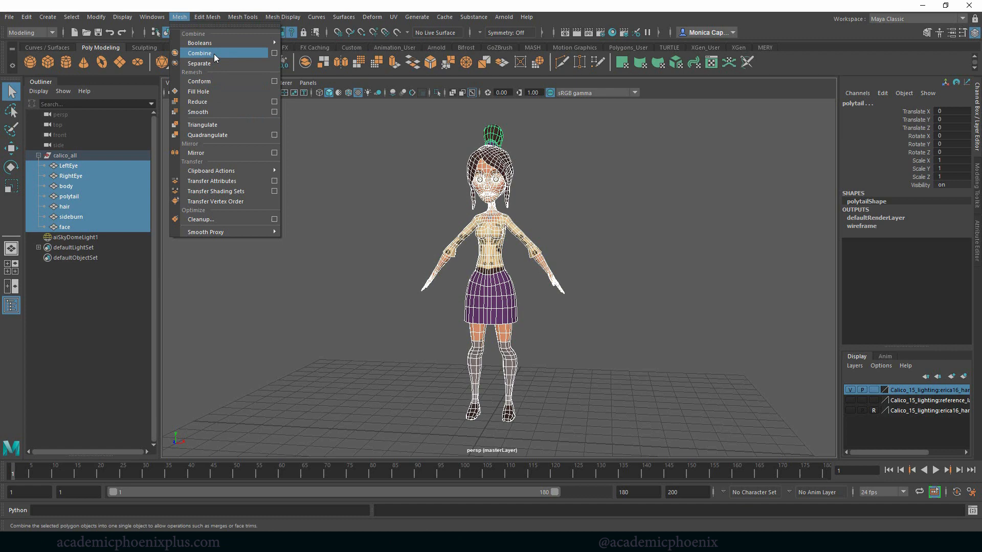
pyautogui.click(201, 53)
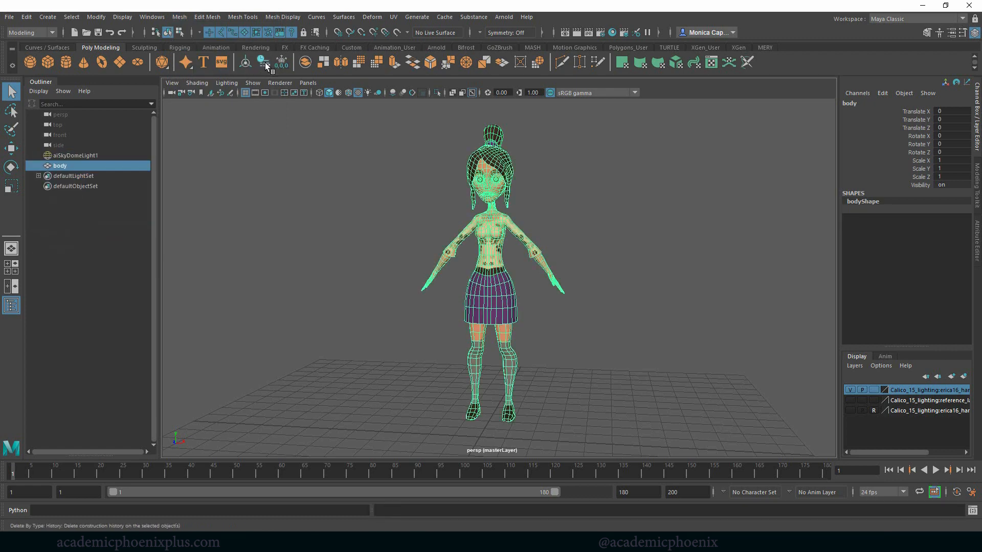
pyautogui.click(9, 17)
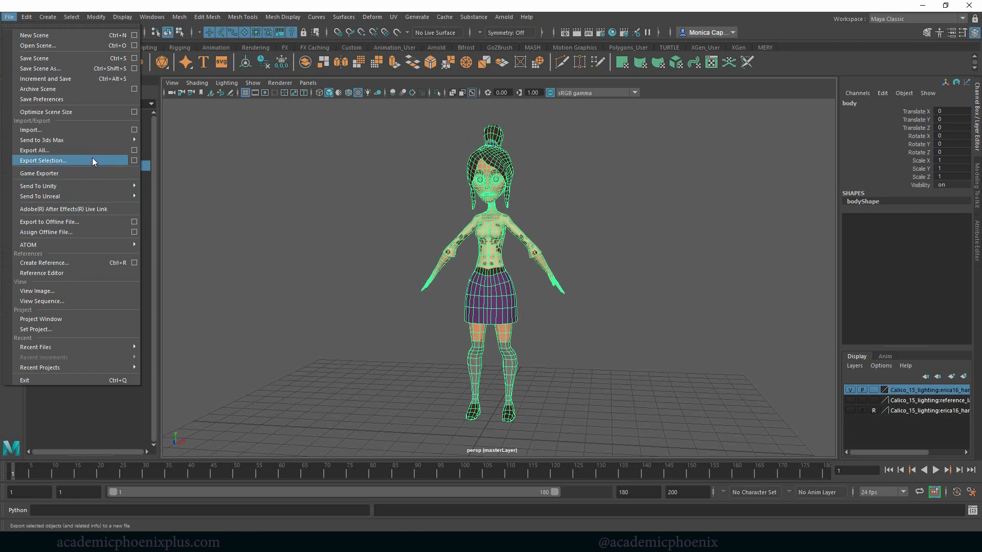
# Step: Export the body mesh as OBJexport file calico_obj.obj into the scenes OBJ folder
pyautogui.click(43, 160)
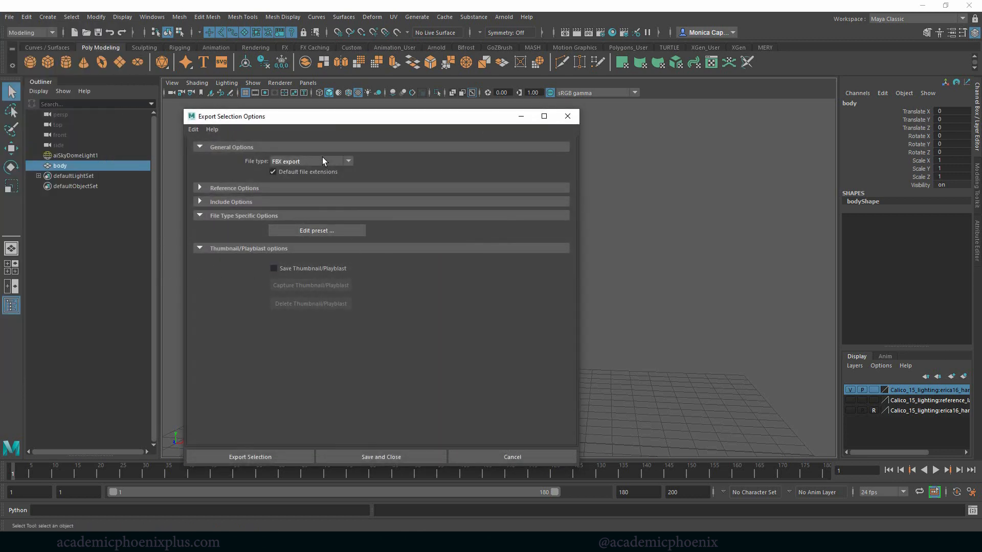
pyautogui.click(348, 161)
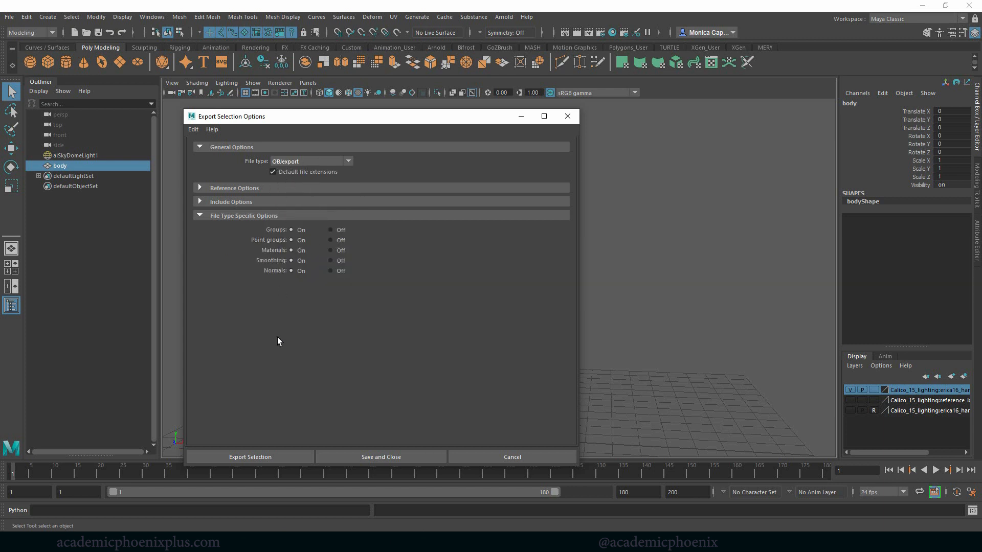
pyautogui.moveTo(306, 483)
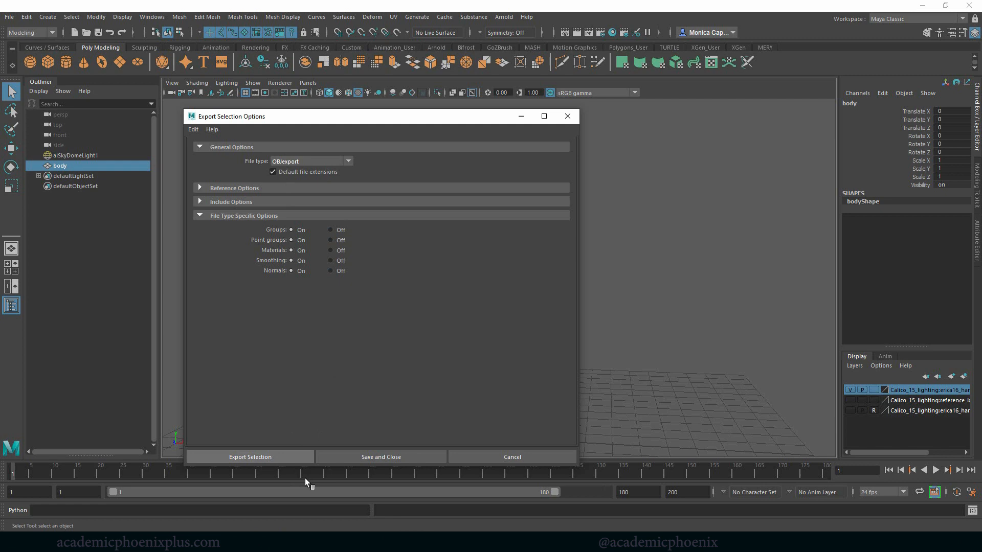
pyautogui.click(250, 456)
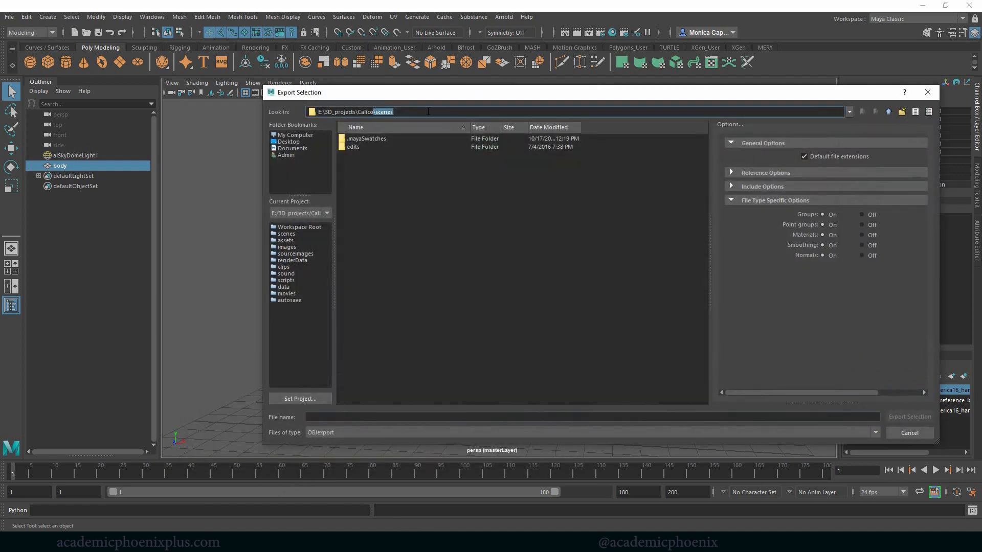
pyautogui.click(902, 112)
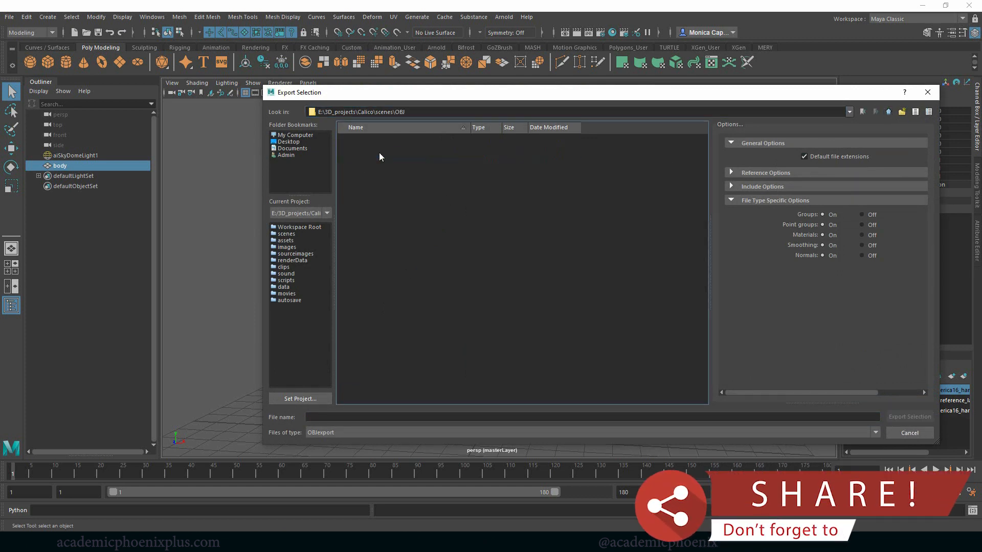
pyautogui.write('calico_o')
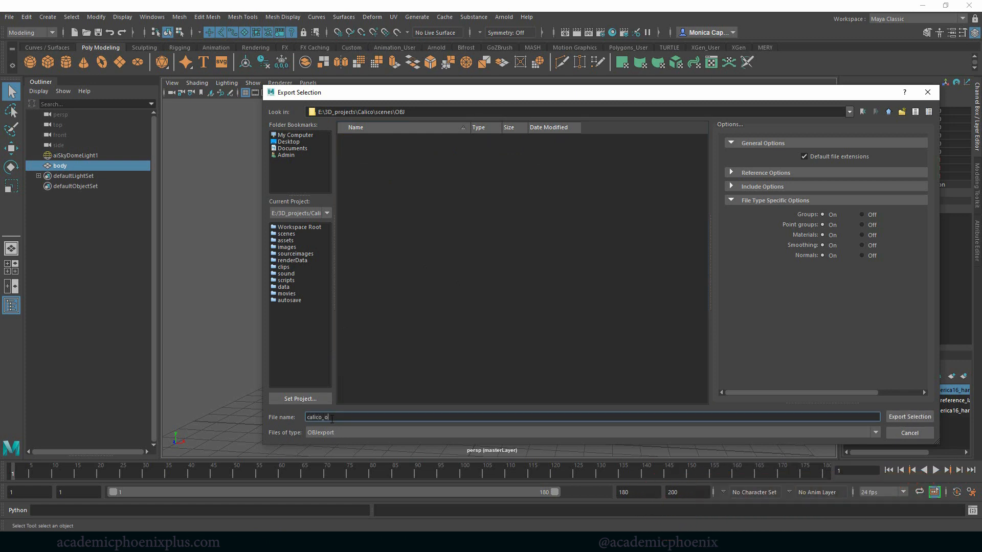
pyautogui.click(910, 418)
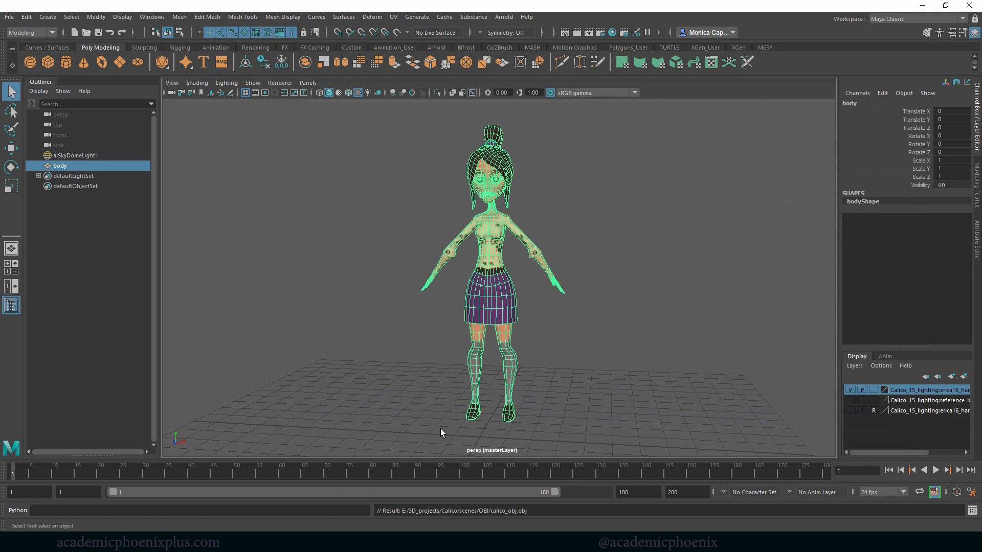
pyautogui.moveTo(450, 511)
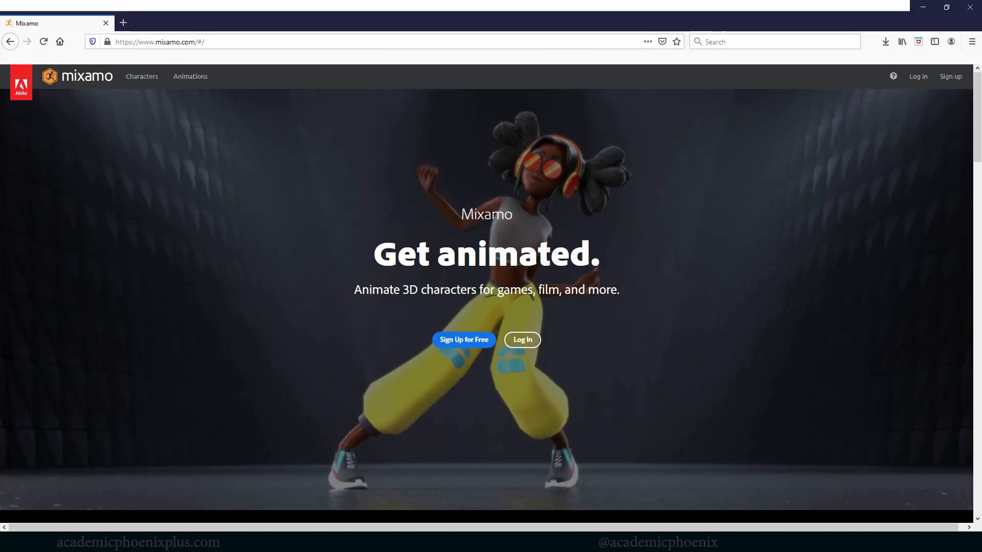
pyautogui.moveTo(524, 346)
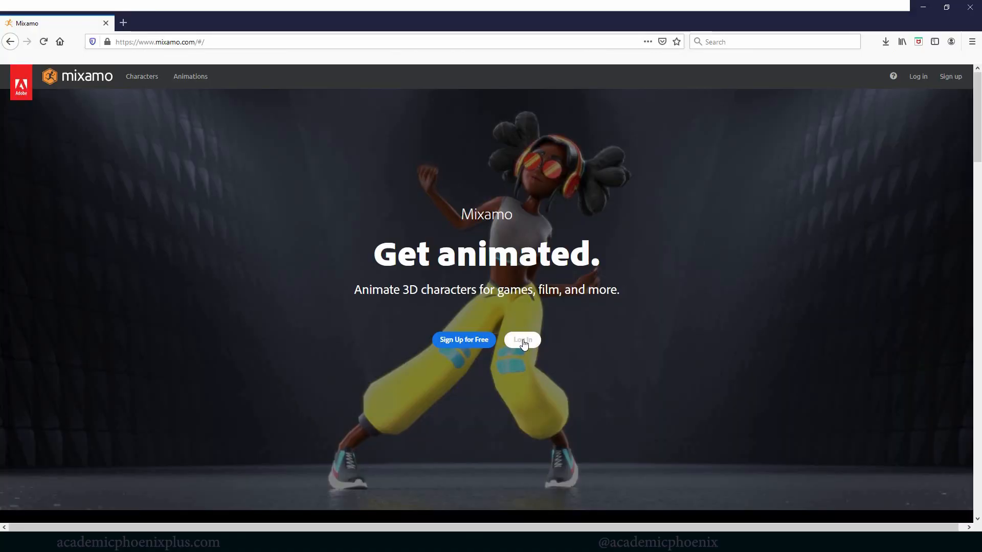
# Step: Log in to Mixamo and preview Samba Dancing on the default AJ character, then browse characters
pyautogui.click(522, 339)
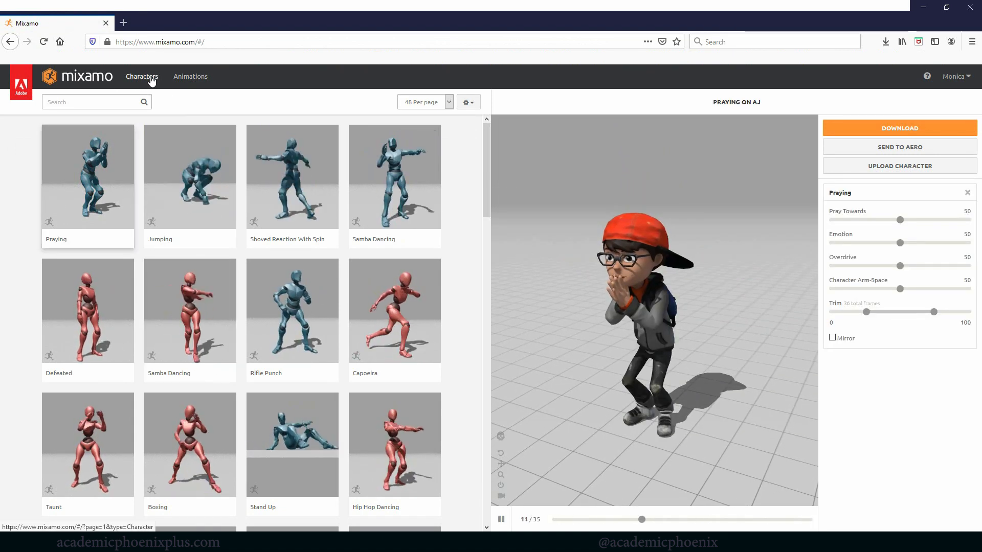
pyautogui.click(190, 75)
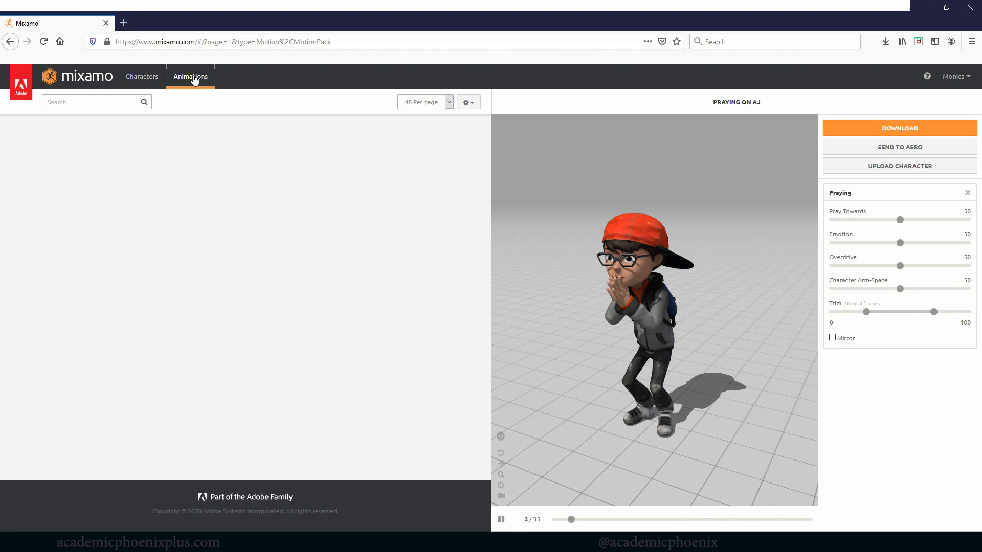
pyautogui.click(190, 76)
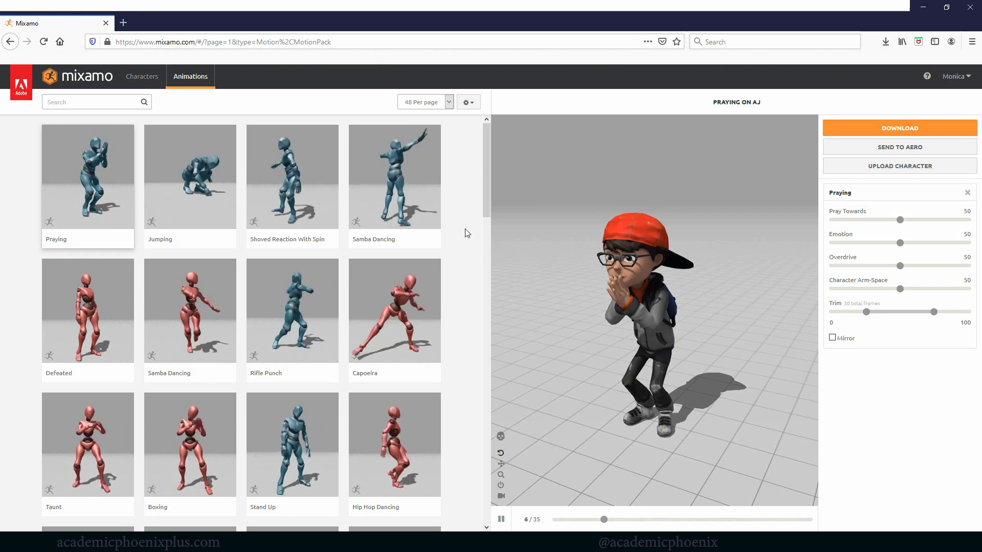
pyautogui.click(405, 188)
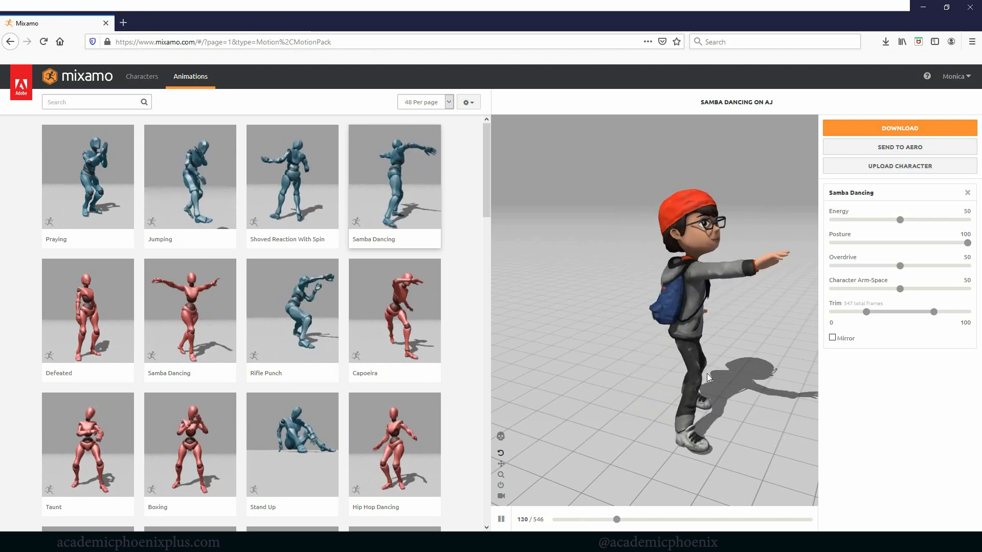
pyautogui.click(141, 75)
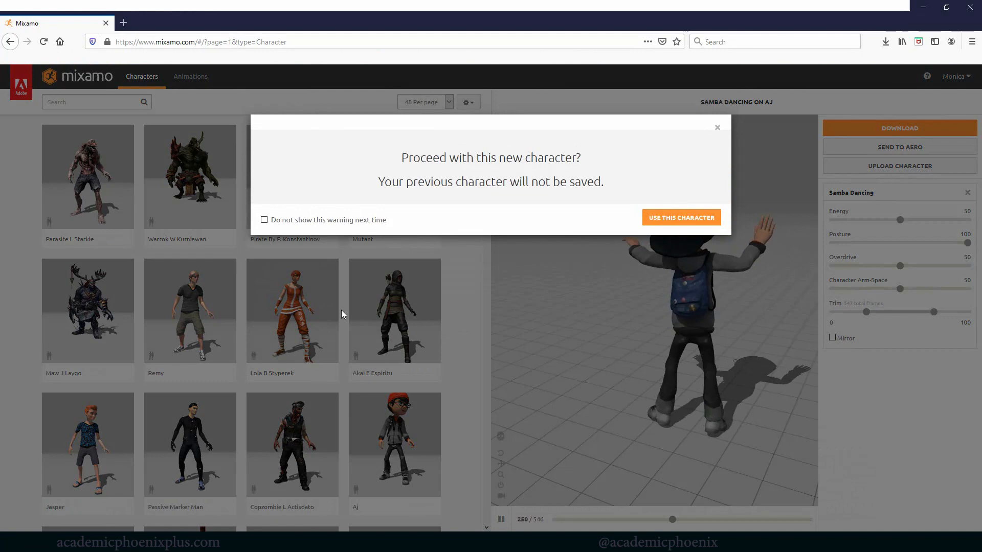
# Step: Preview Samba Dancing on Mremireh, Mousey and Olivia, then return to the Animations library
pyautogui.click(681, 216)
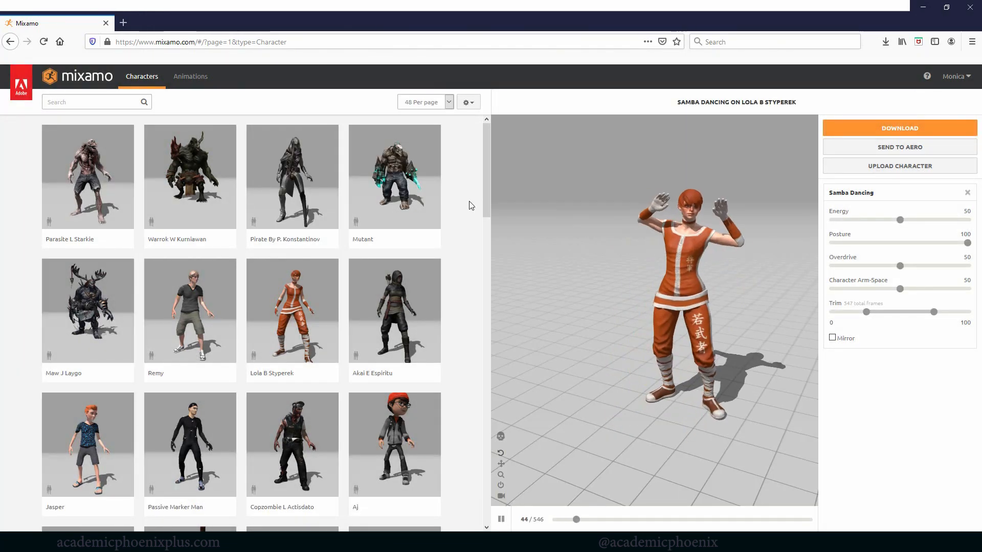
pyautogui.scroll(-3)
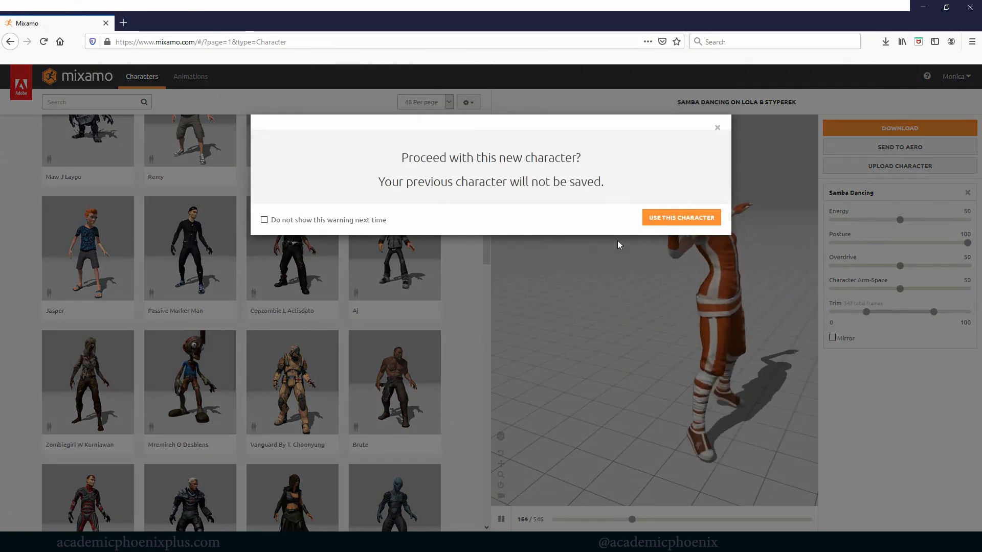
pyautogui.click(681, 217)
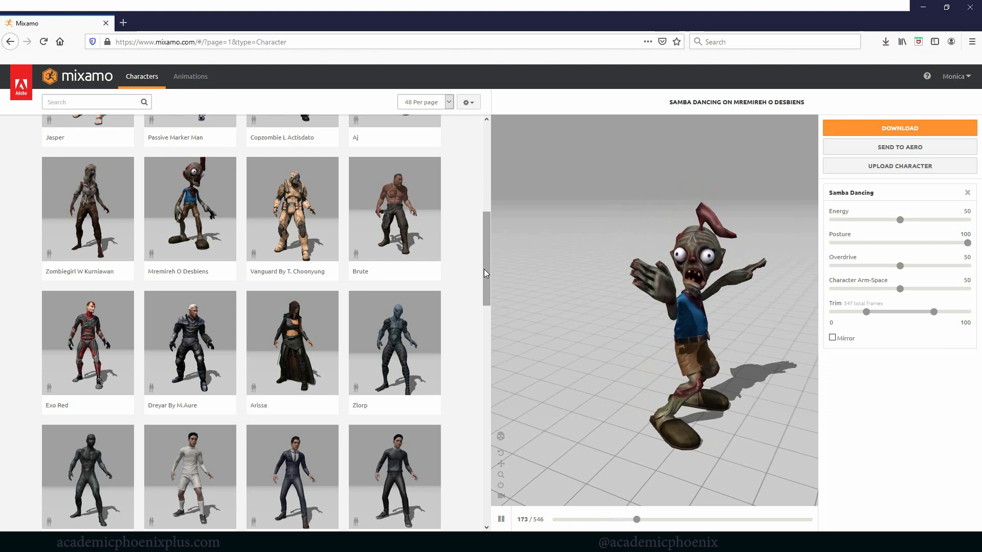
pyautogui.scroll(-3)
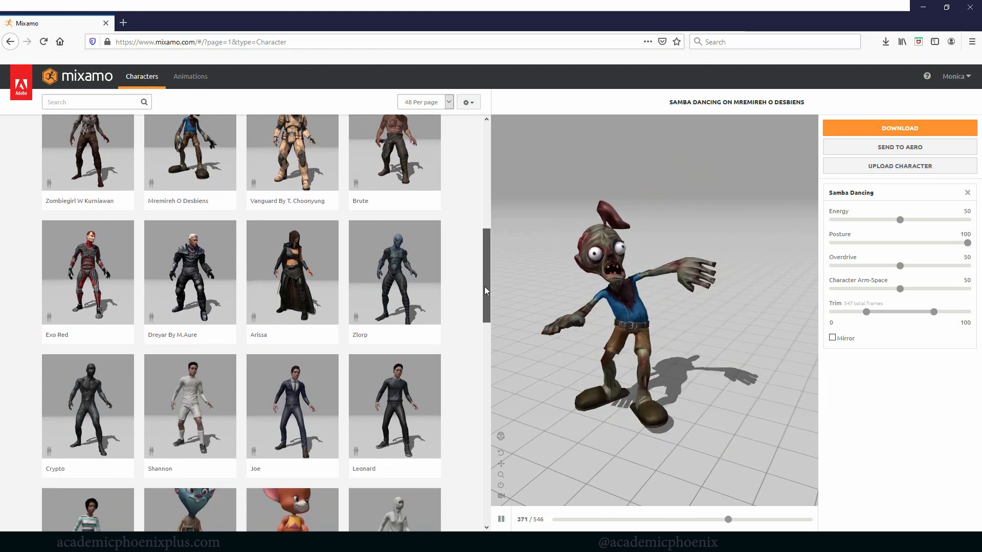
pyautogui.scroll(-3)
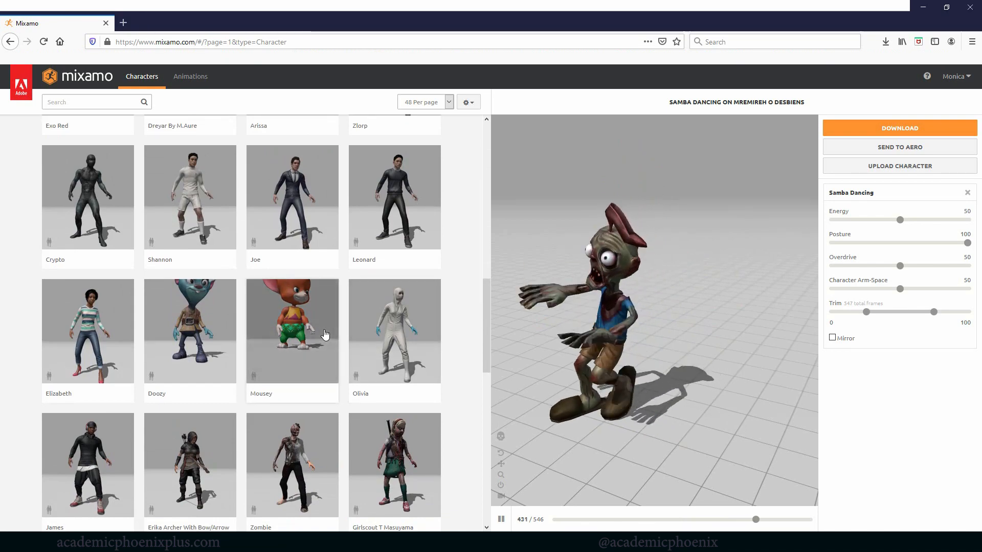
pyautogui.click(292, 331)
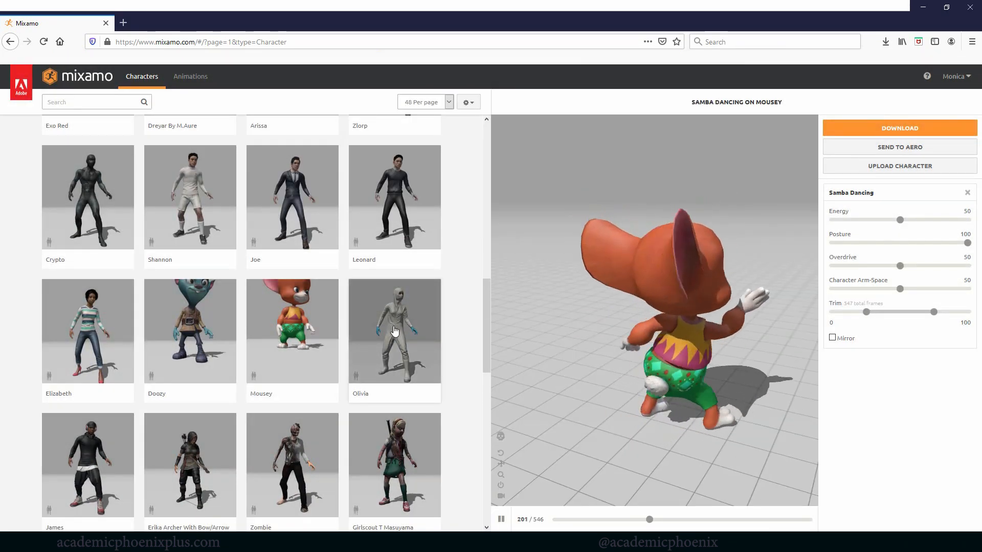
pyautogui.click(395, 331)
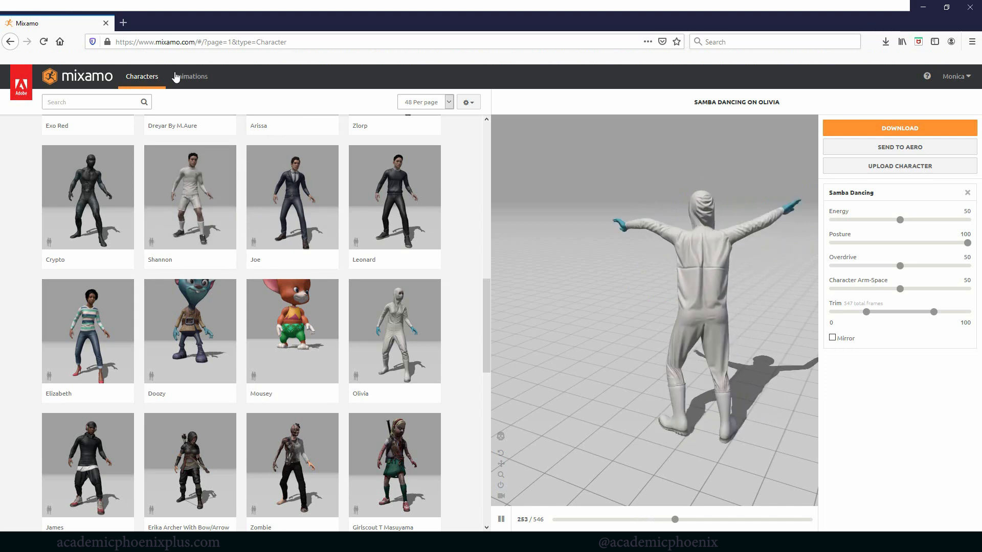
pyautogui.click(190, 76)
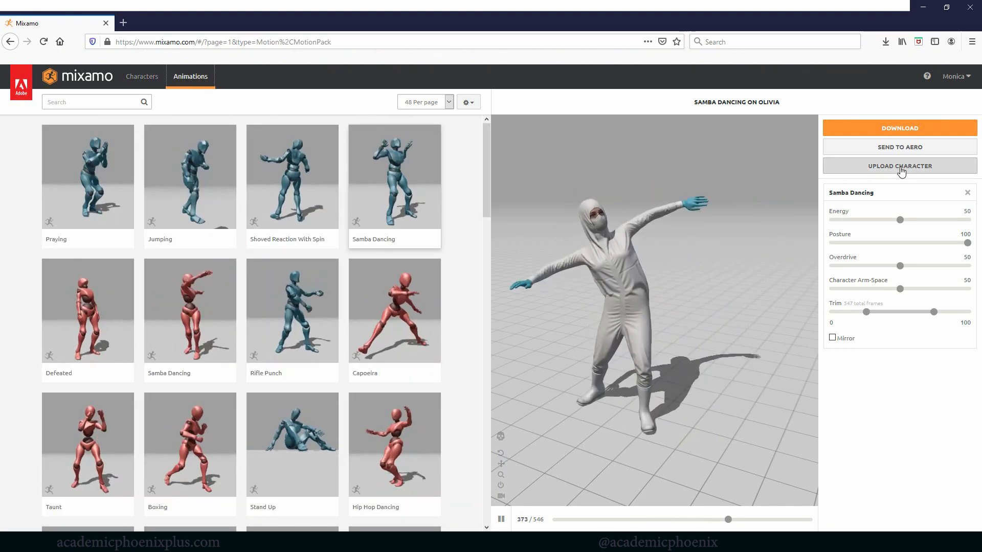
# Step: Upload calico_obj.obj from disk as a new Mixamo character for rigging
pyautogui.click(900, 165)
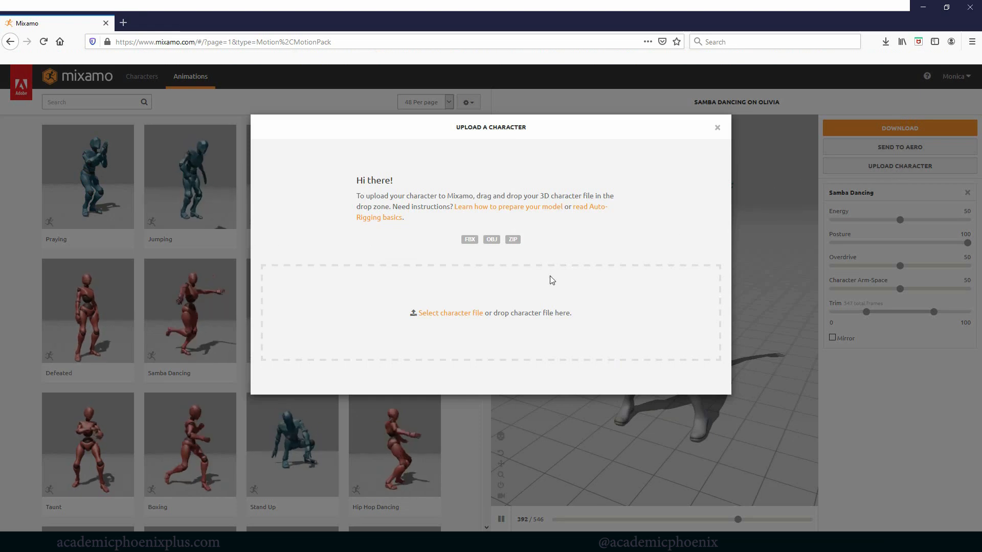
pyautogui.click(450, 313)
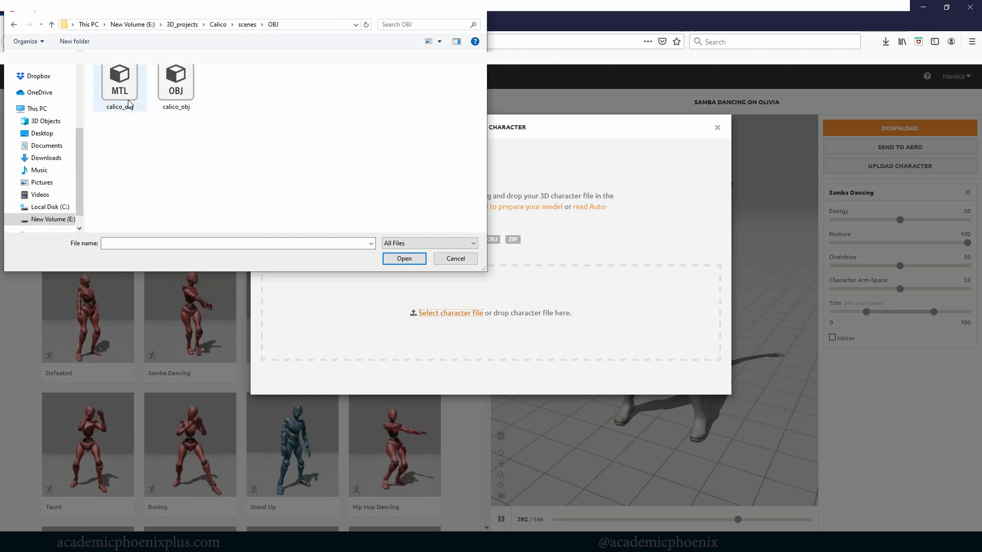
pyautogui.click(176, 83)
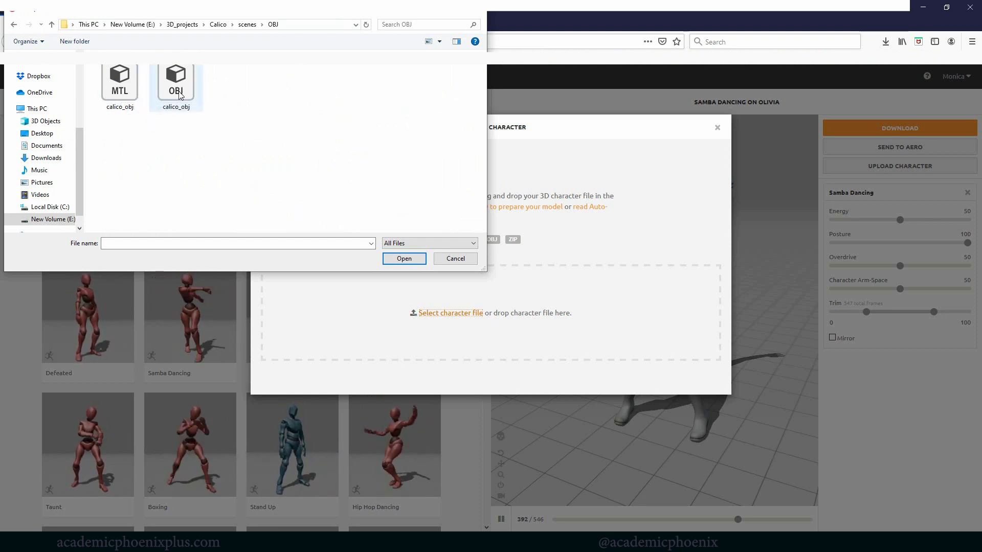
pyautogui.click(404, 257)
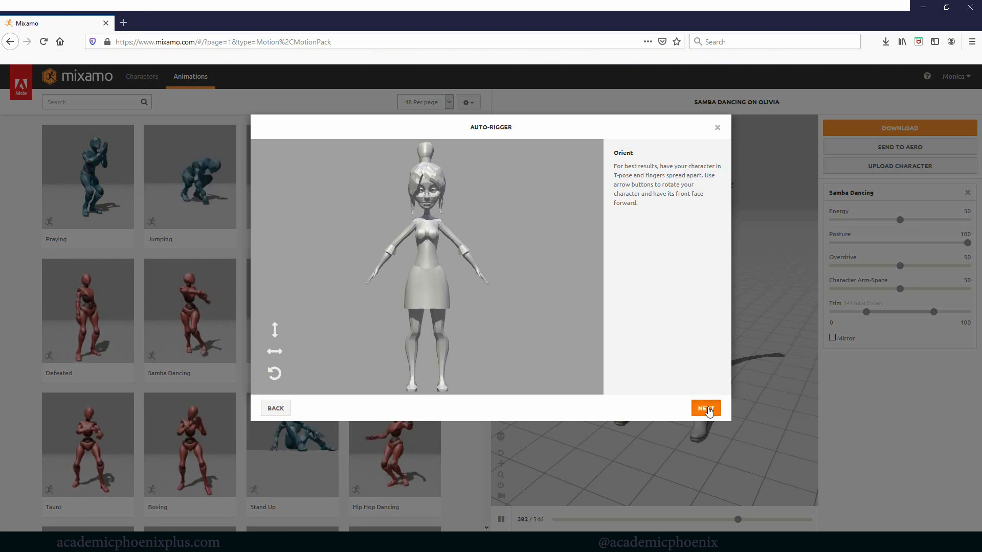
# Step: Accept orientation, place the chin marker, keep Standard Skeleton (65) and start auto-rigging
pyautogui.click(705, 408)
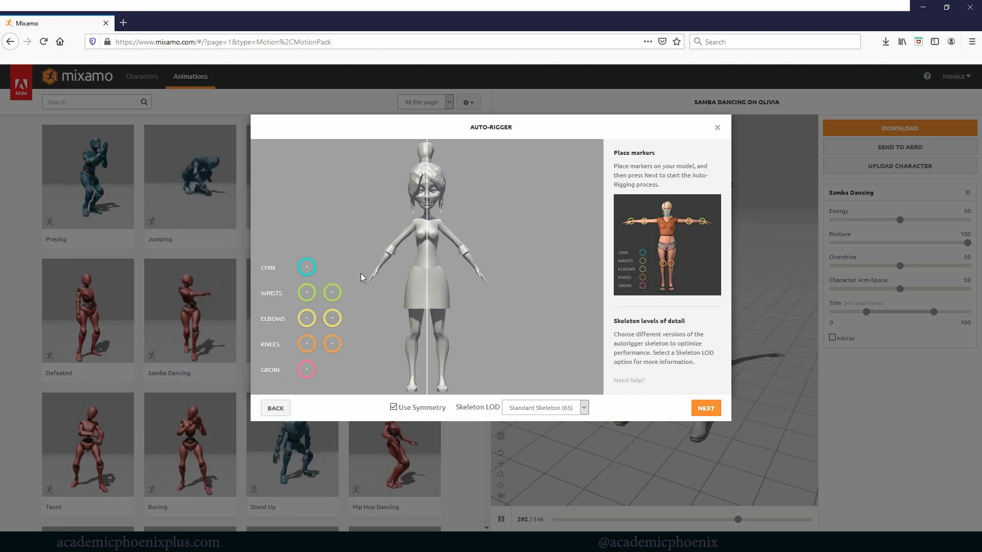
pyautogui.moveTo(307, 267); pyautogui.dragTo(425, 204)
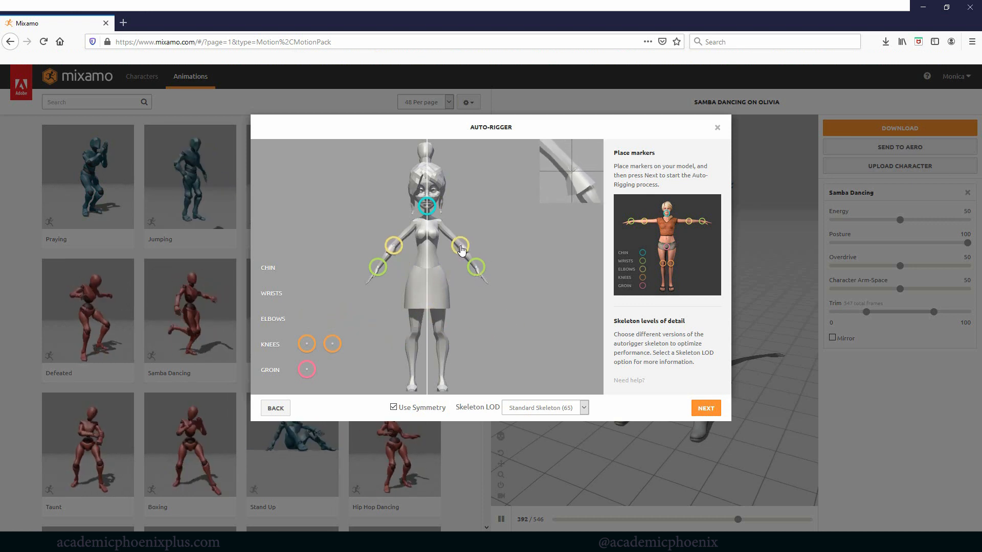
pyautogui.moveTo(312, 375)
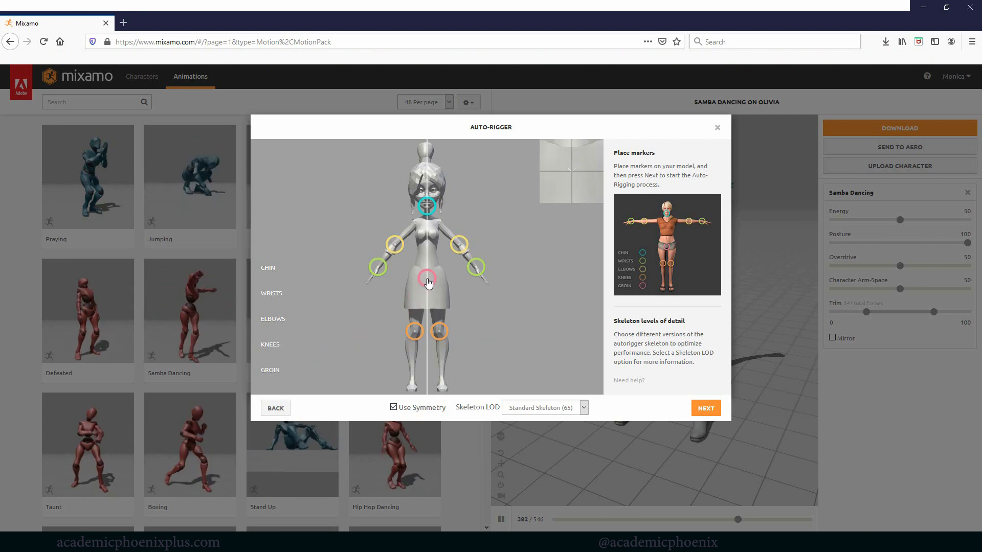
pyautogui.moveTo(428, 278)
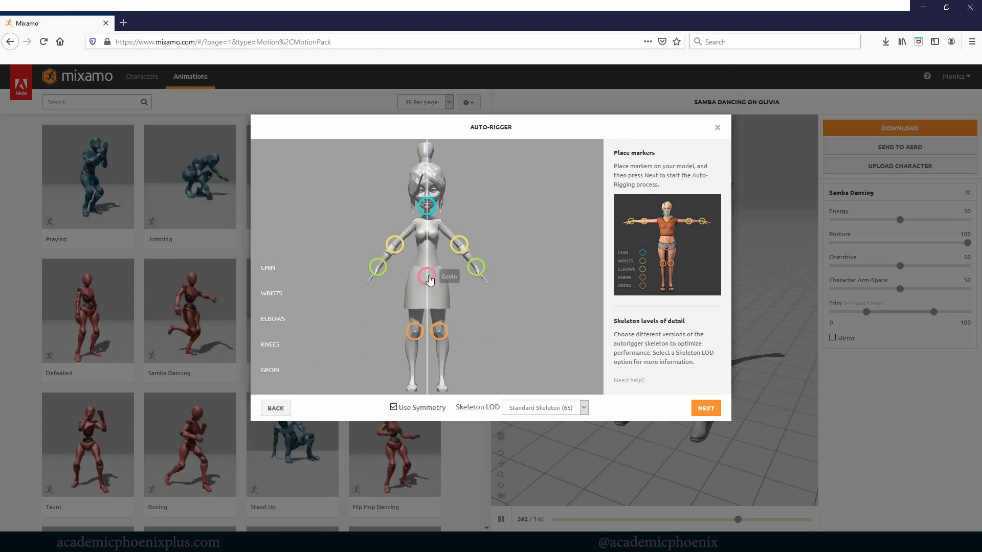
pyautogui.moveTo(713, 420)
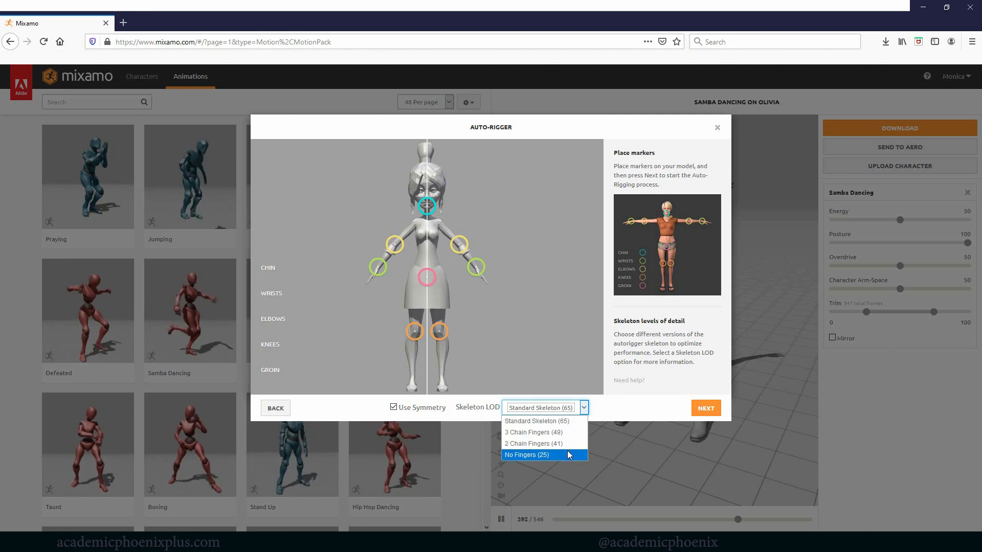
pyautogui.moveTo(528, 424)
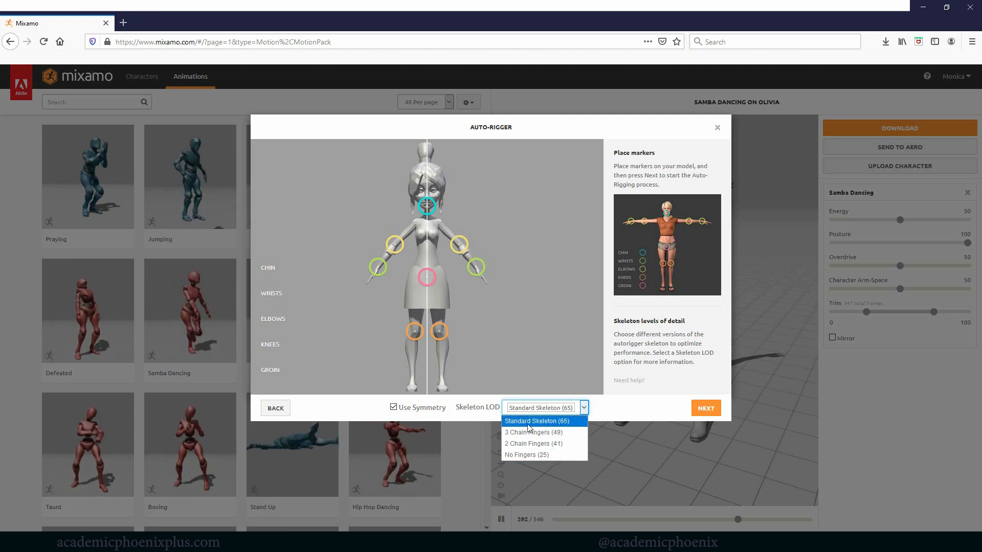
pyautogui.click(537, 422)
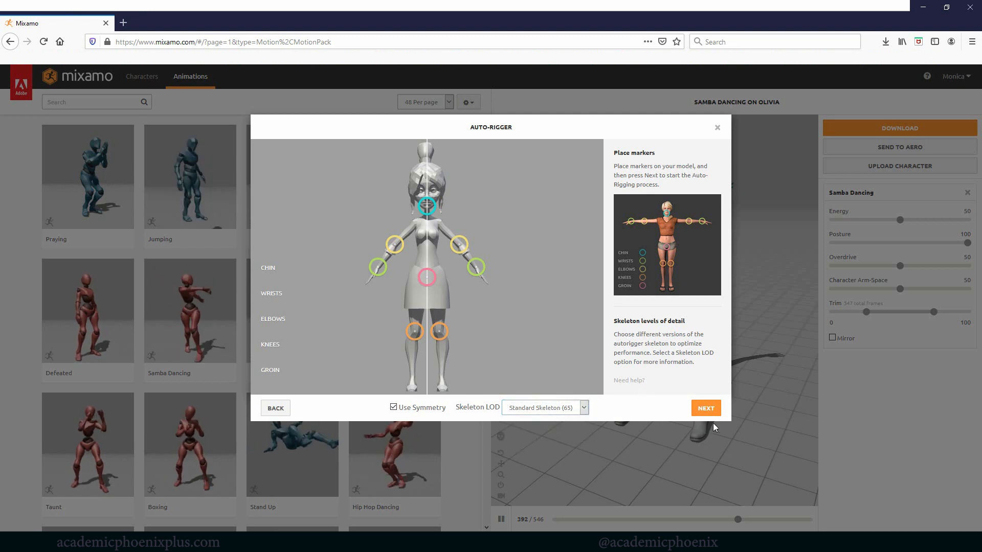
pyautogui.click(706, 408)
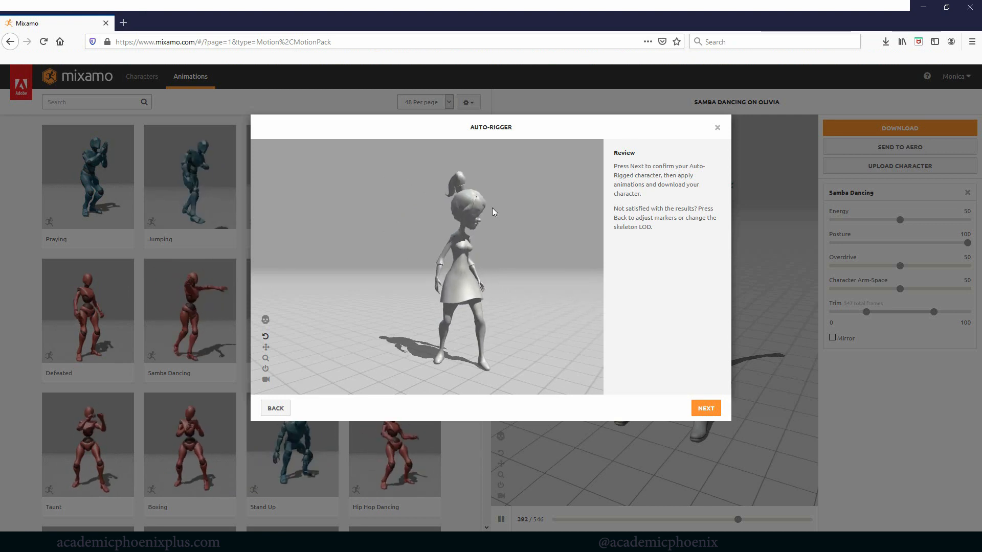
# Step: Accept the auto-rigged Calico and confirm it replaces the previous character
pyautogui.click(706, 408)
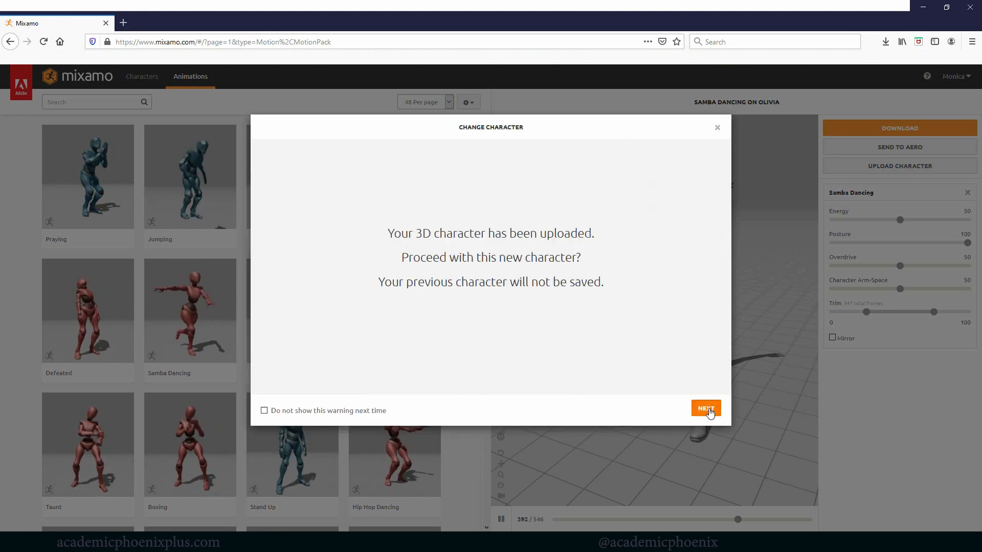
pyautogui.click(706, 408)
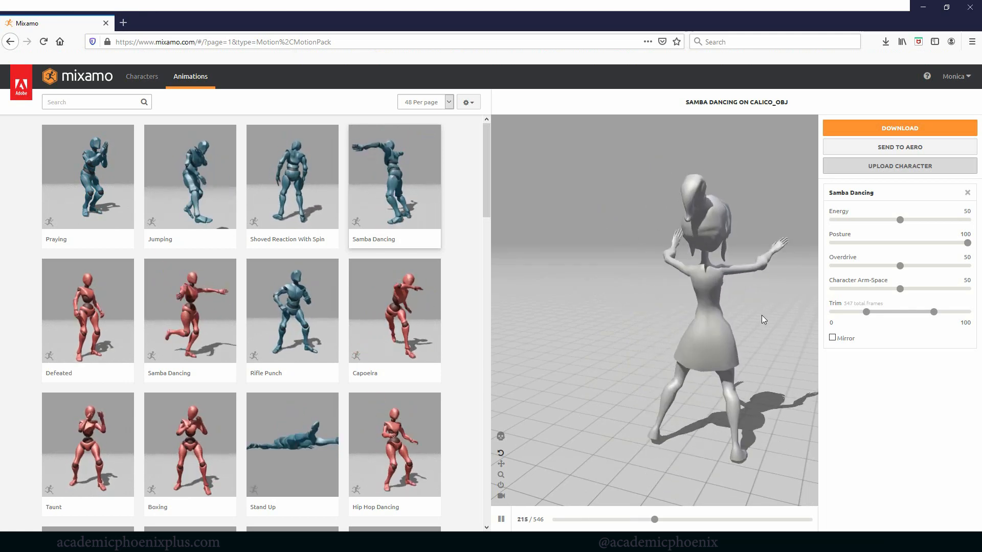
# Step: Adjust the Samba Dancing Energy slider through 74 and 22, leaving it at 46
pyautogui.moveTo(899, 219); pyautogui.dragTo(927, 220)
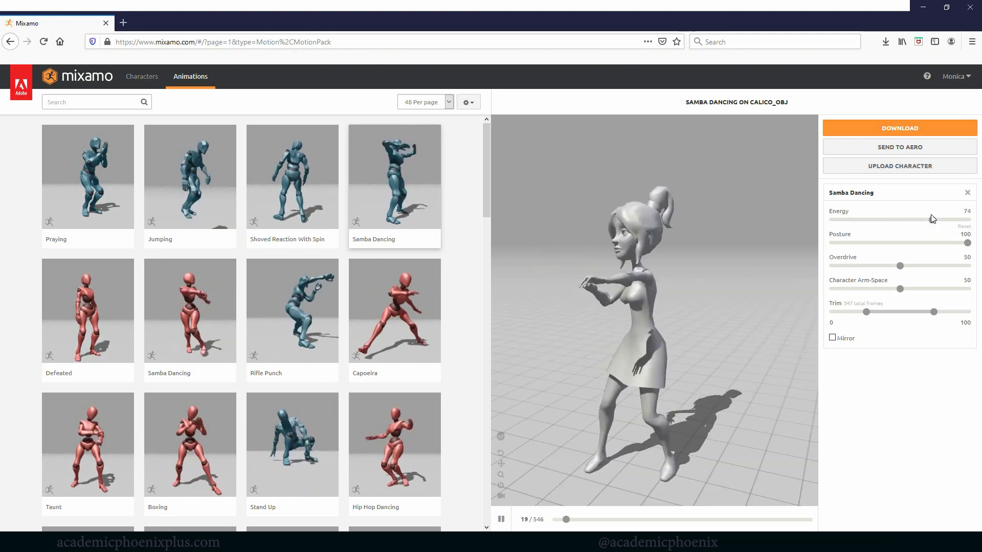
pyautogui.moveTo(933, 218); pyautogui.dragTo(862, 221)
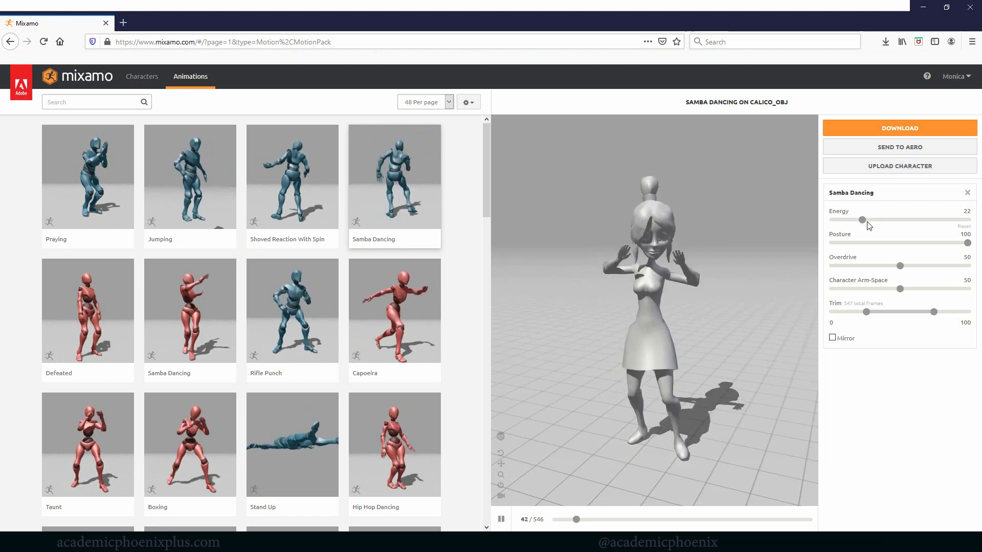
pyautogui.moveTo(862, 220); pyautogui.dragTo(890, 220)
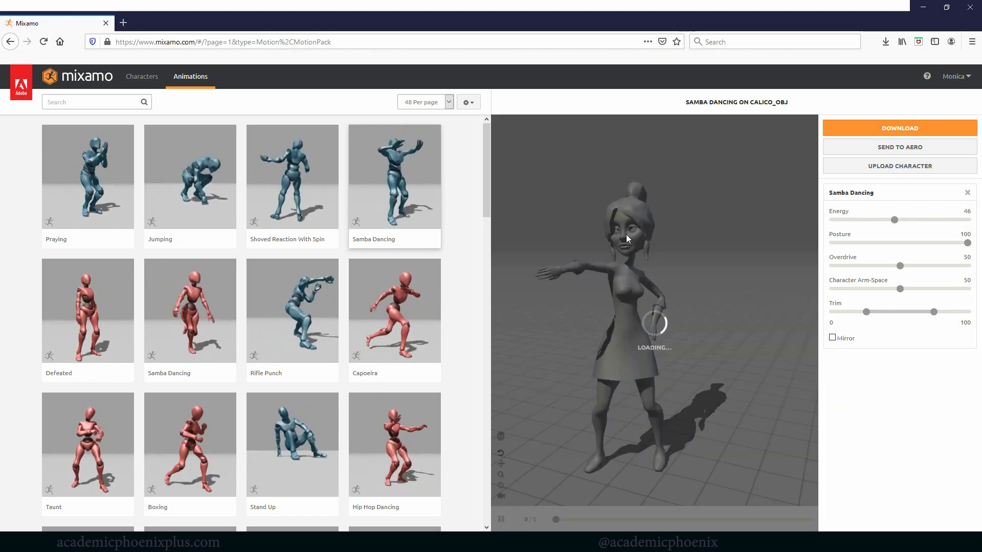
# Step: Scroll the animation library and preview Hit Reaction on Calico
pyautogui.scroll(-3)
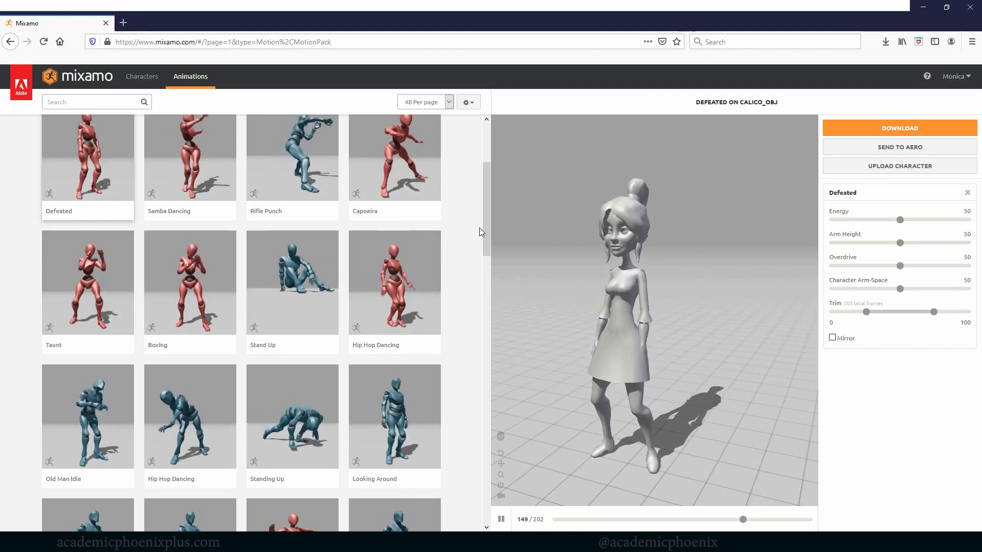
pyautogui.scroll(-3)
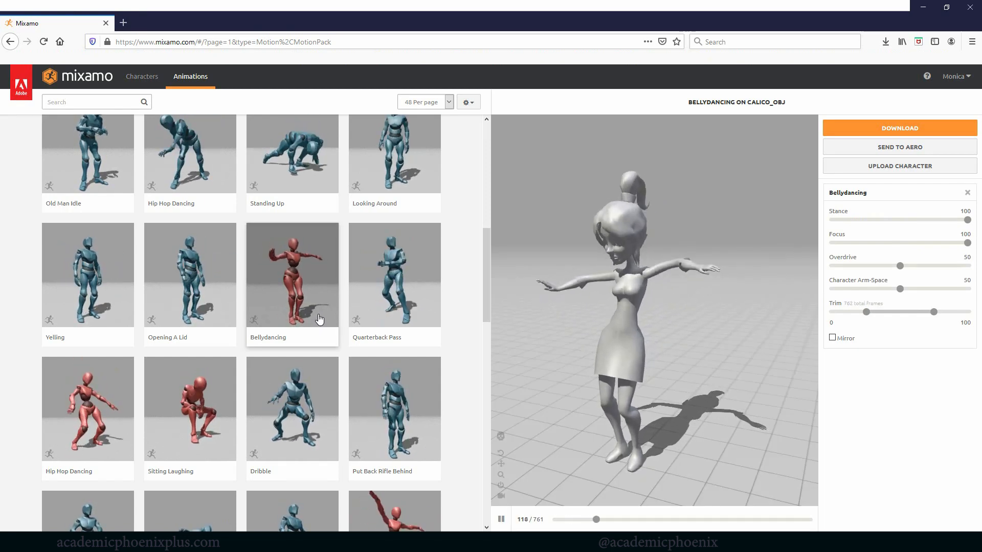
pyautogui.scroll(-3)
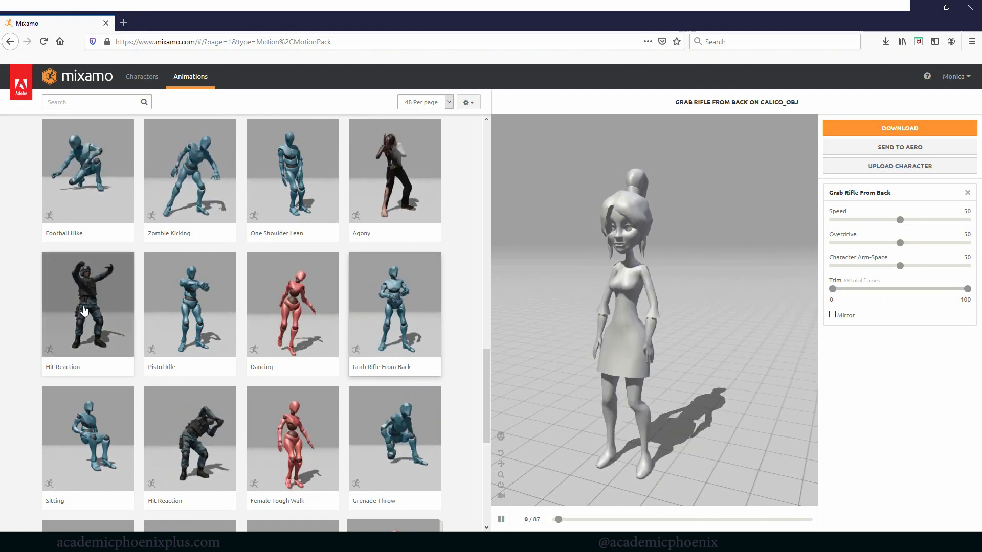
pyautogui.click(86, 311)
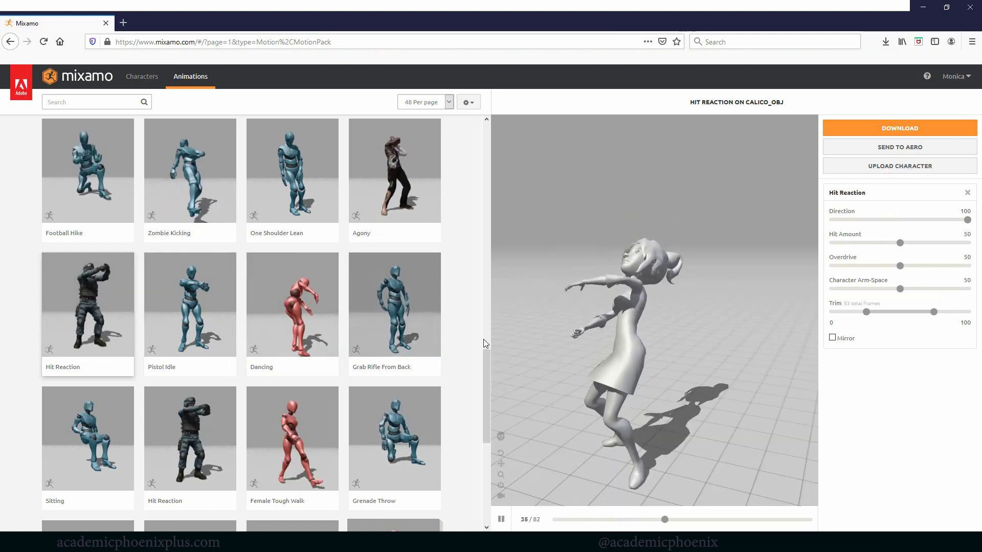
pyautogui.scroll(-3)
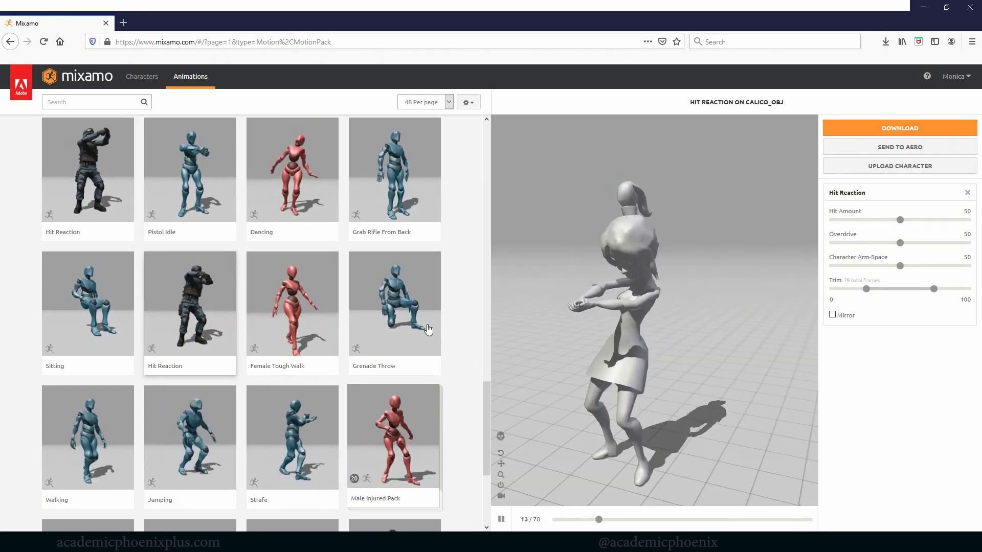
# Step: Preview Grenade Throw, Punching and Dying on Calico, then go to page 2
pyautogui.click(395, 303)
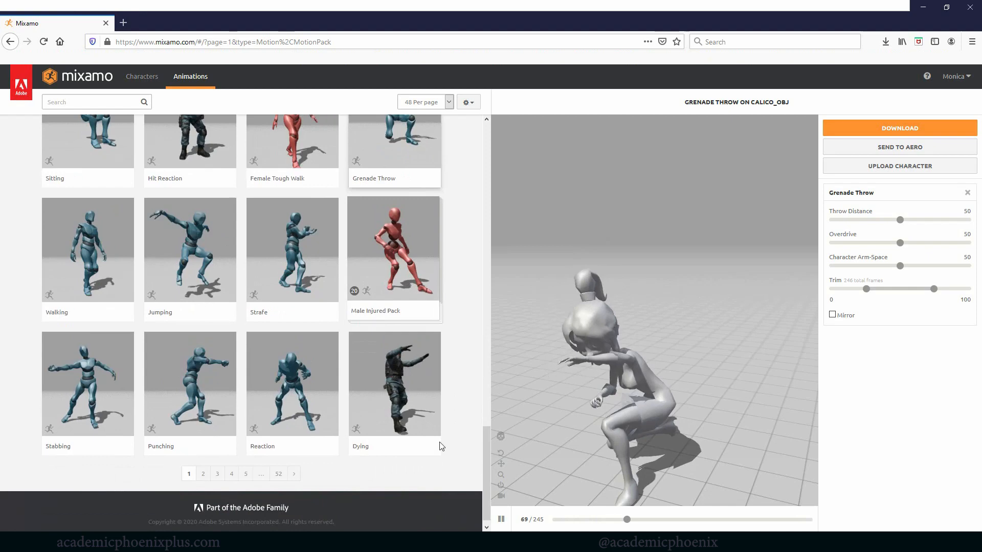
pyautogui.click(200, 381)
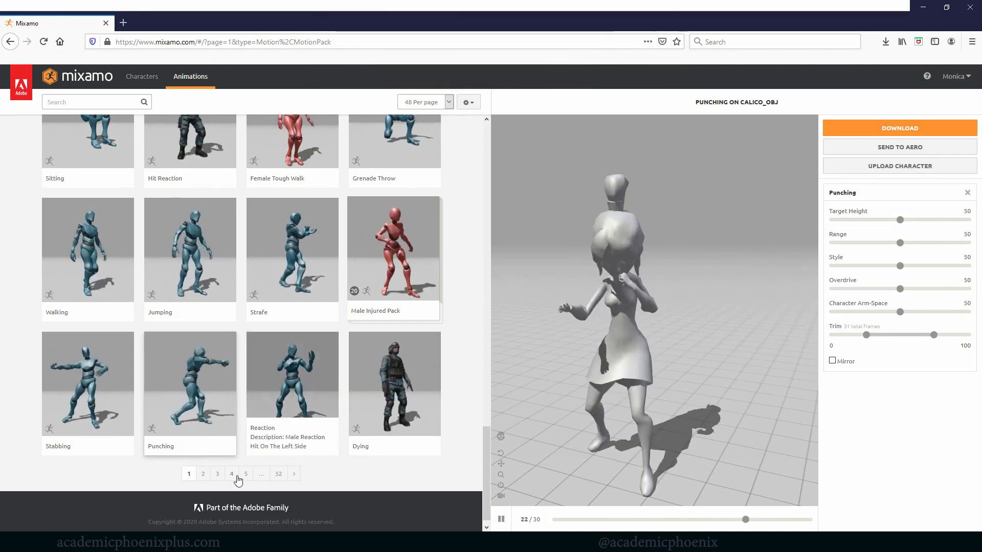
pyautogui.click(395, 382)
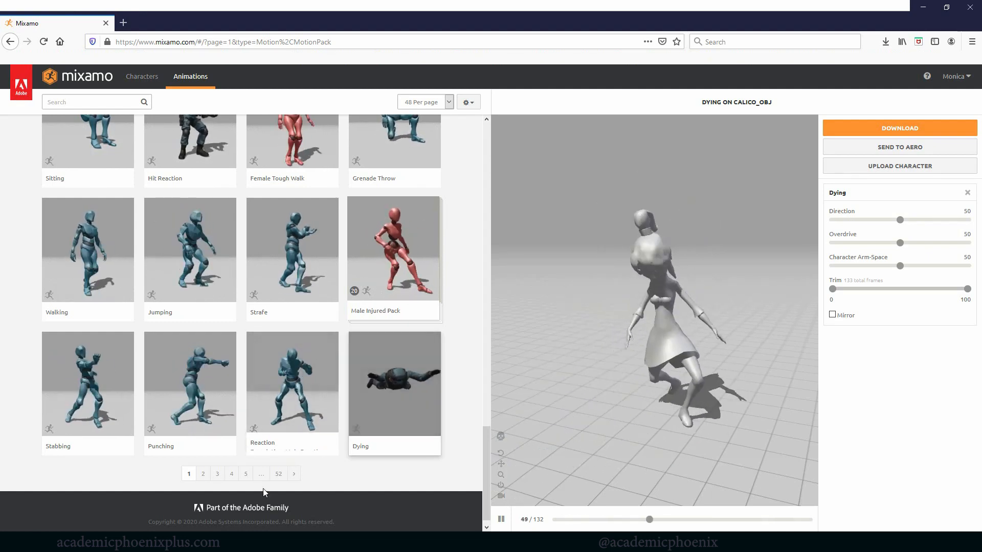
pyautogui.click(203, 473)
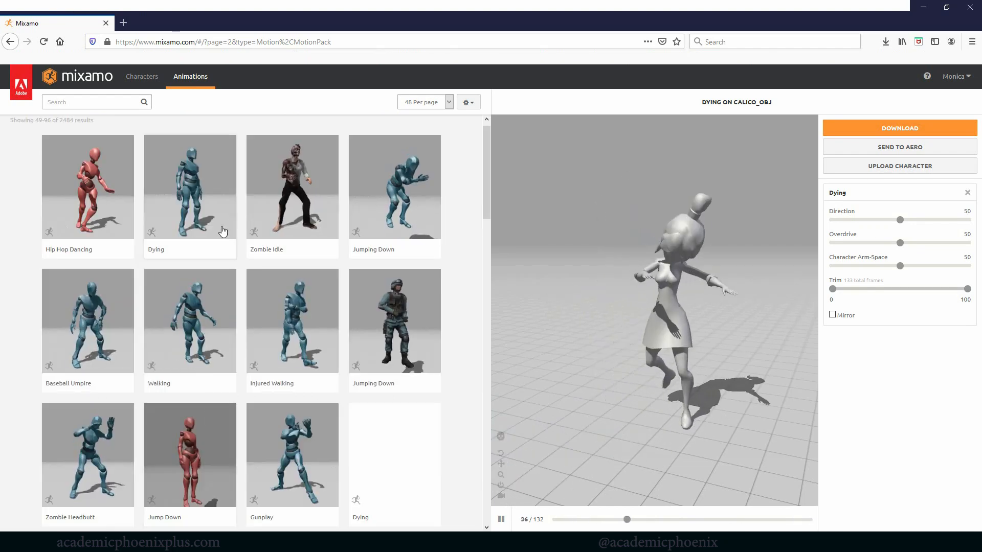
# Step: Scroll through animation pages 2 and 3, advancing to page 4
pyautogui.scroll(-3)
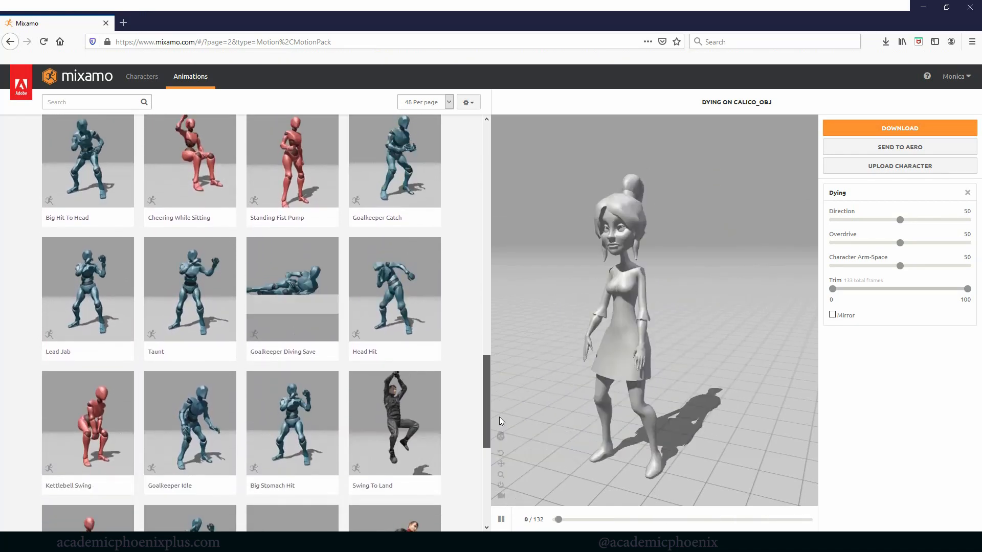
pyautogui.scroll(-3)
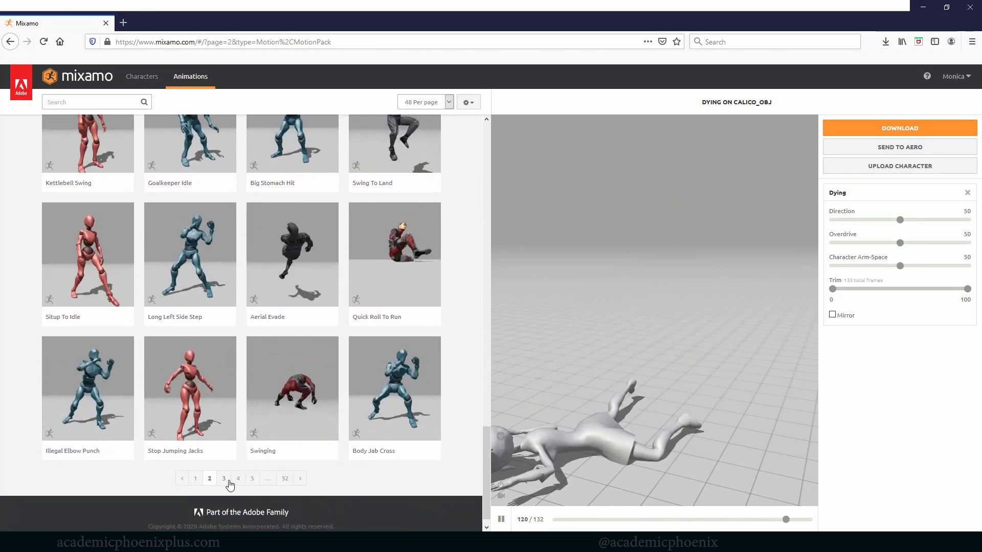
pyautogui.click(223, 479)
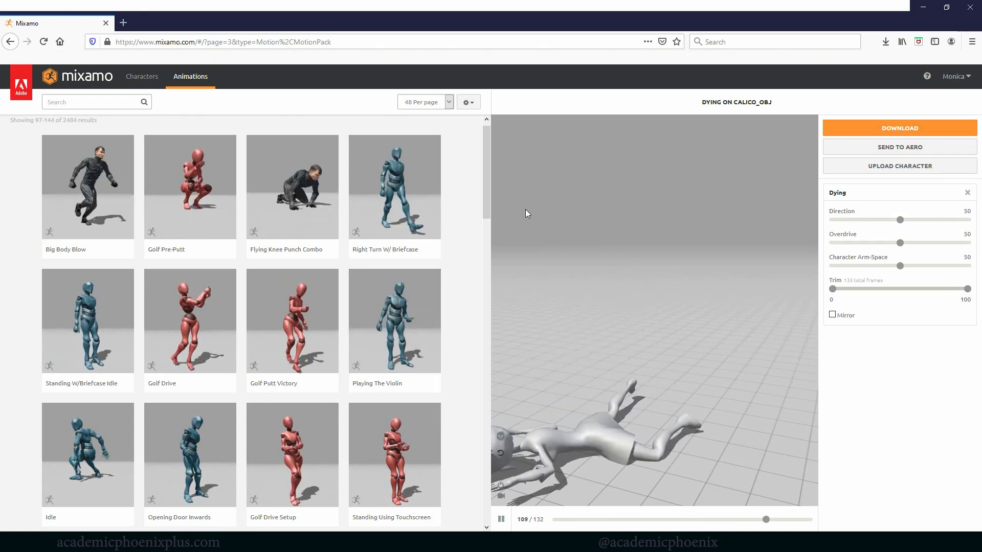
pyautogui.scroll(-3)
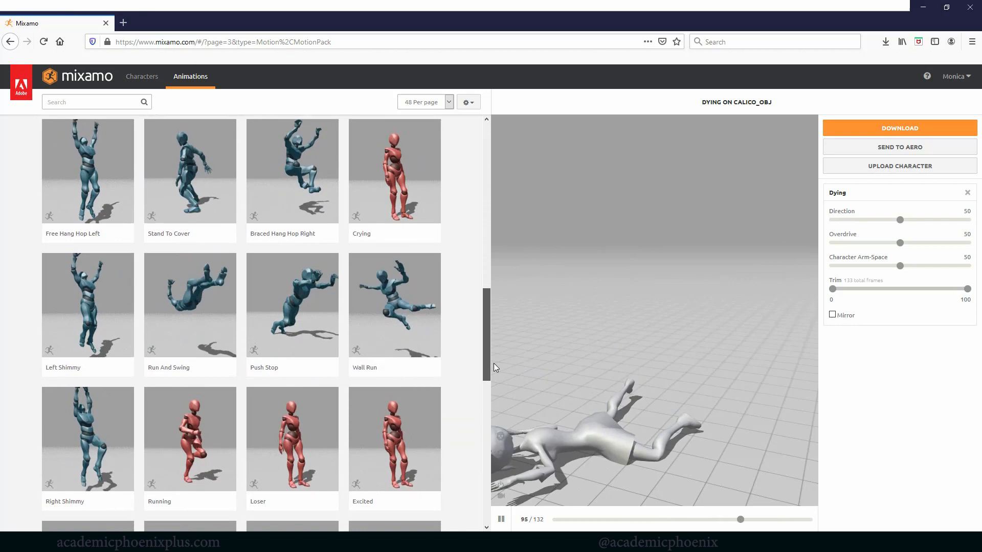
pyautogui.scroll(-3)
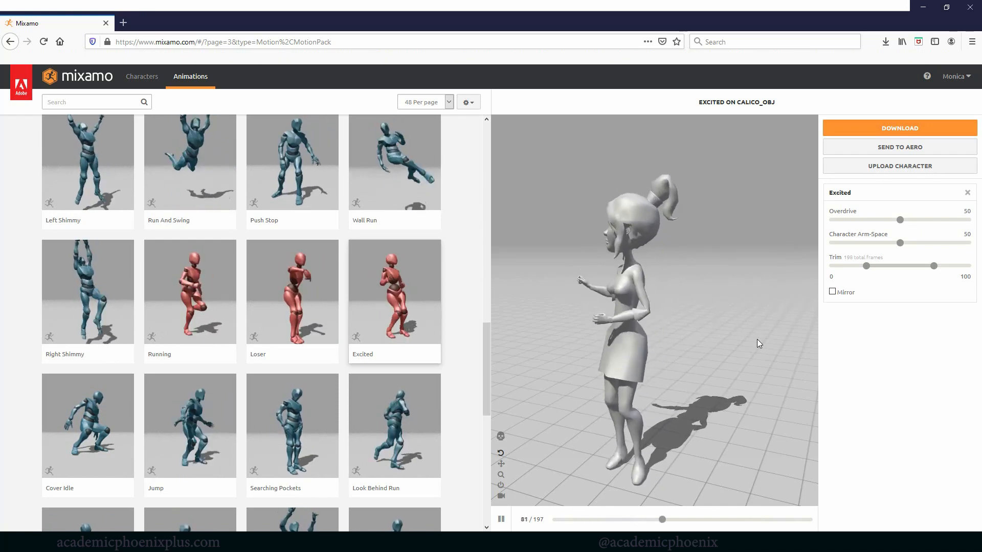
pyautogui.scroll(-3)
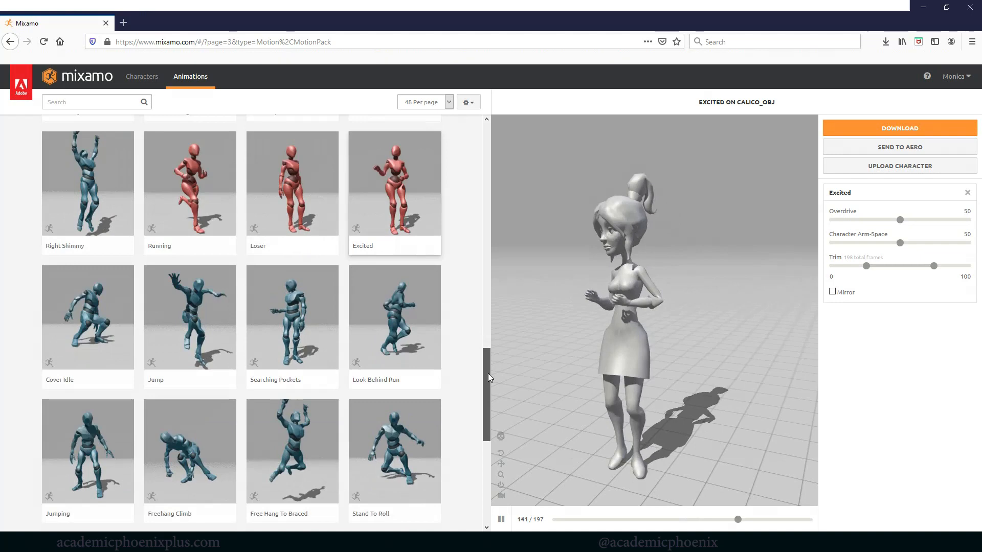
pyautogui.scroll(-3)
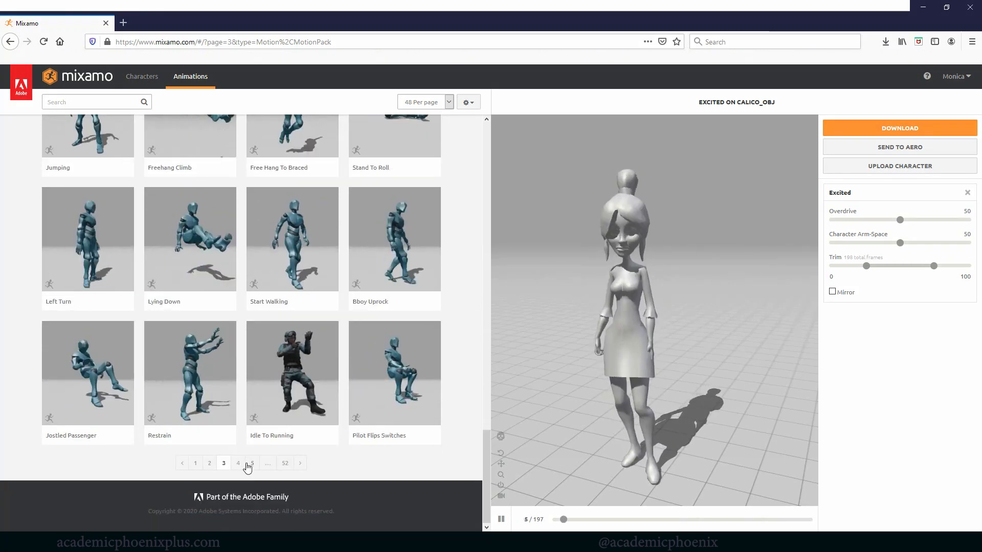
pyautogui.click(237, 463)
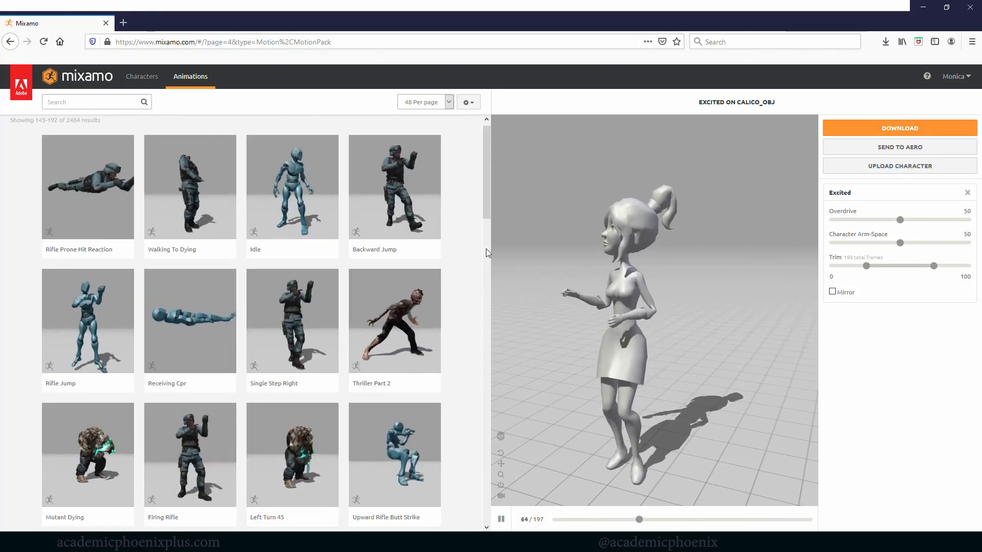
# Step: Reach page 5 of the library and apply Samba Dancing to Calico_obj
pyautogui.scroll(-3)
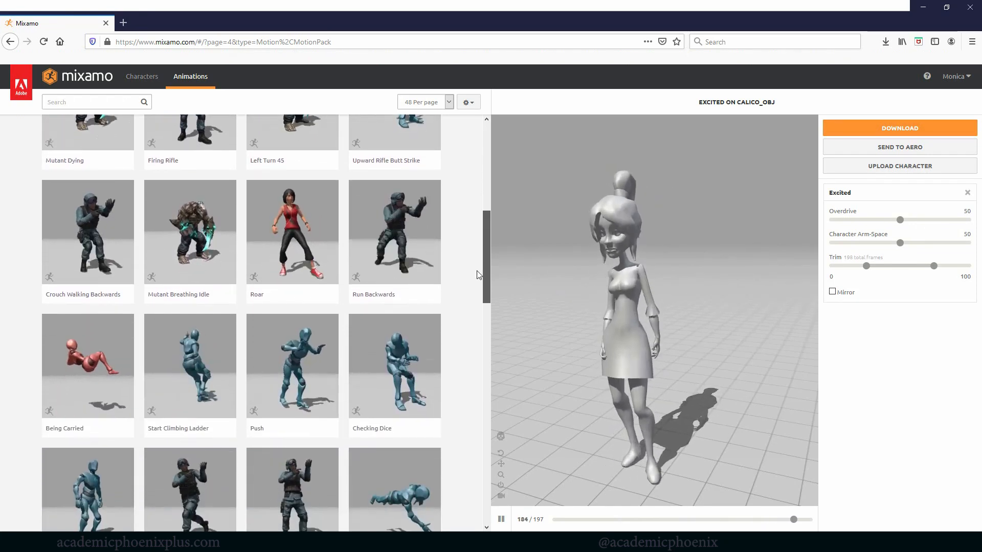
pyautogui.scroll(-3)
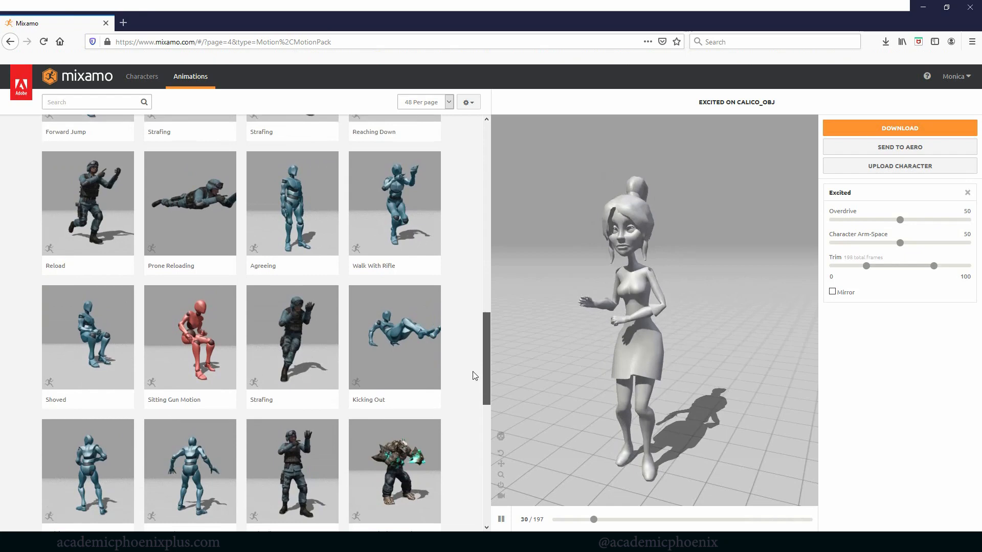
pyautogui.scroll(-3)
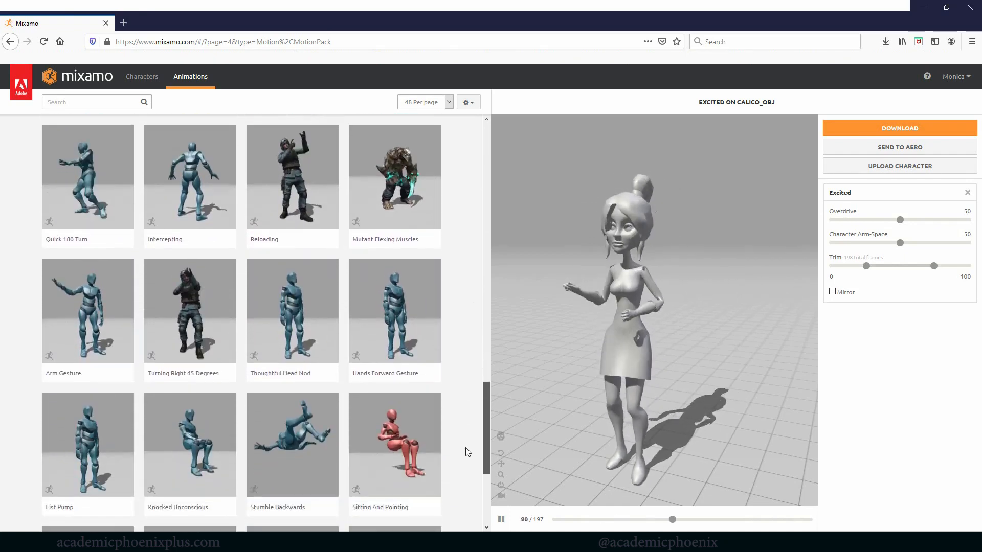
pyautogui.scroll(-3)
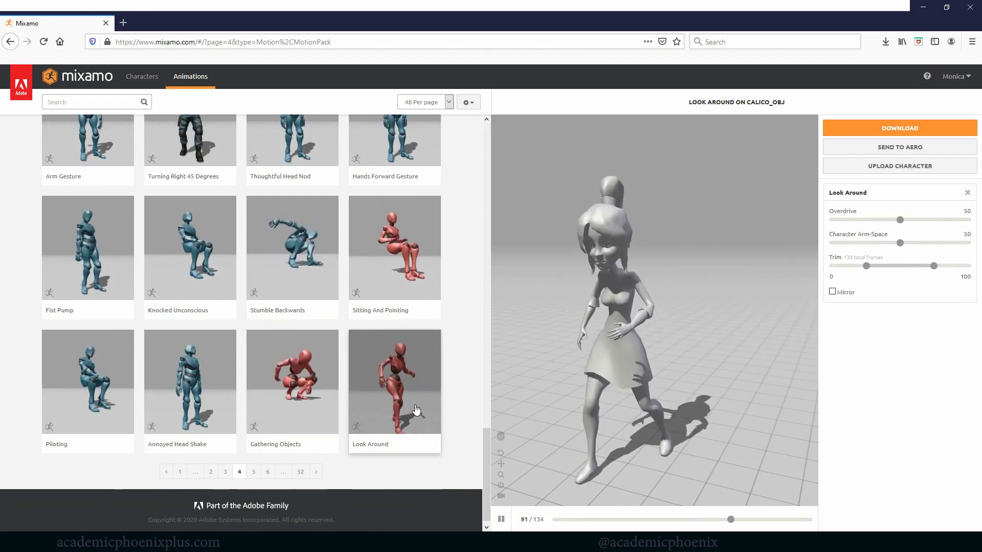
pyautogui.click(253, 471)
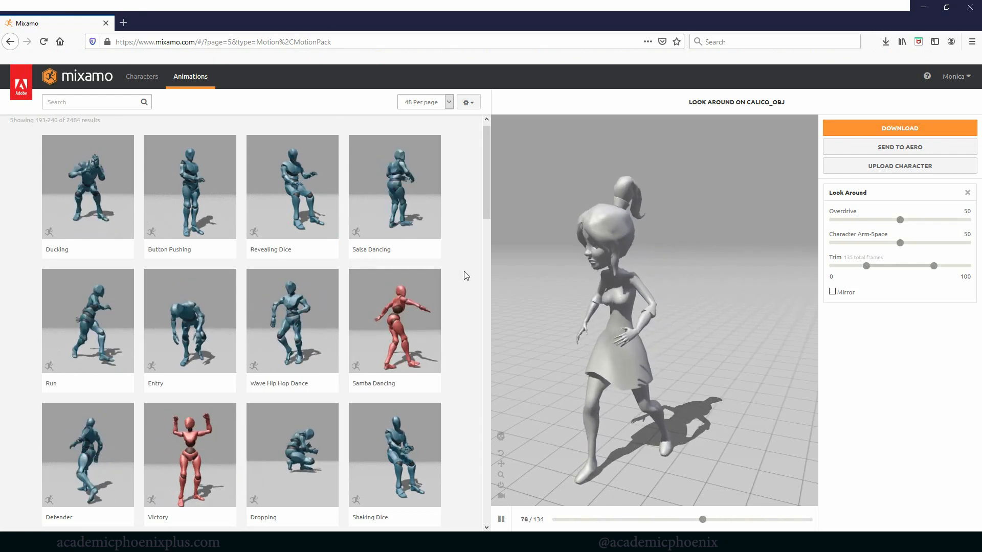
pyautogui.click(395, 279)
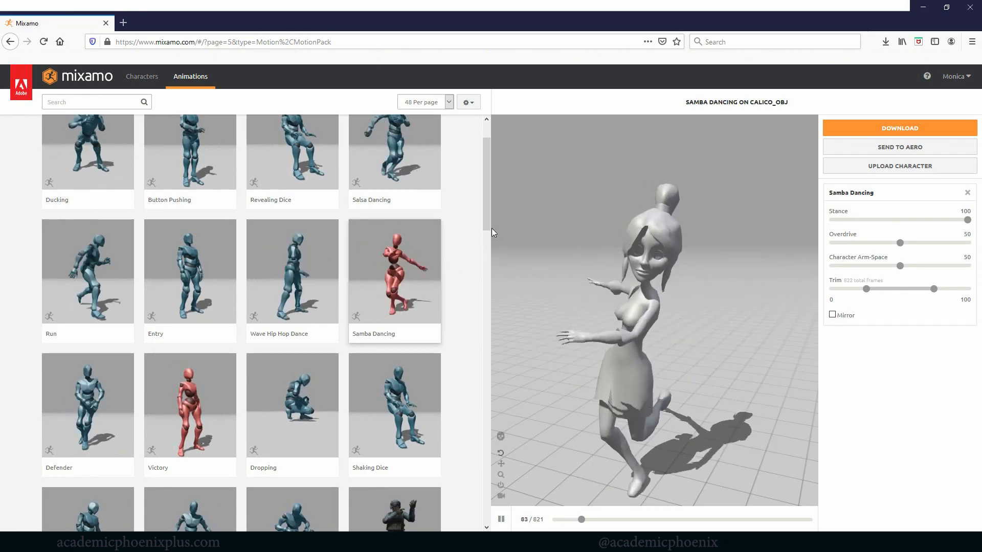
pyautogui.scroll(-3)
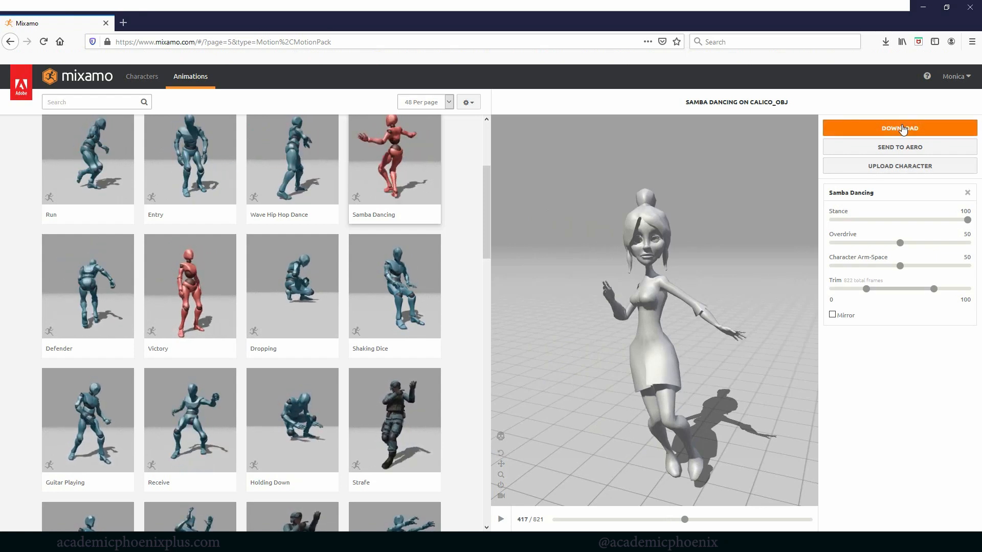
# Step: Download Samba Dancing from Mixamo as FBX with skin at 24 frames per second
pyautogui.click(900, 128)
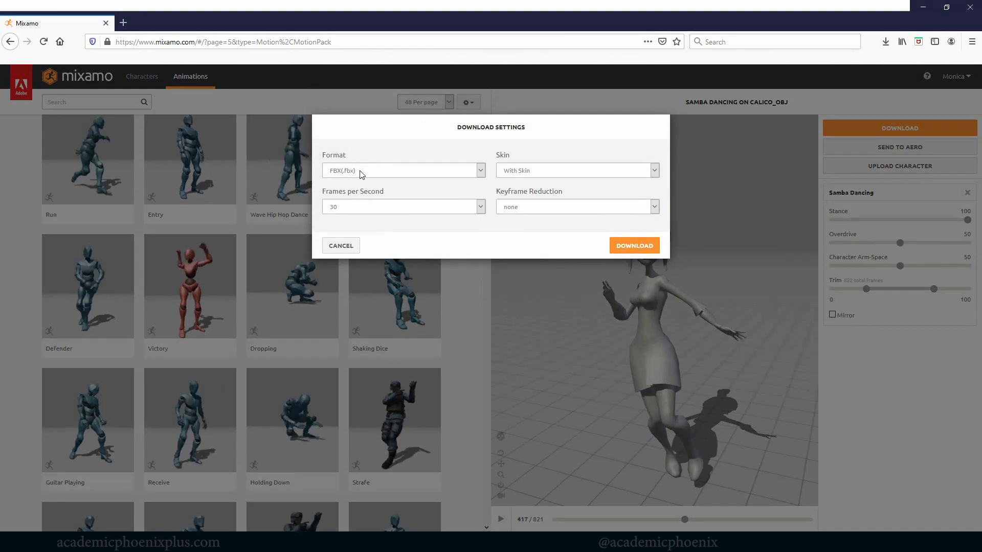
pyautogui.click(403, 170)
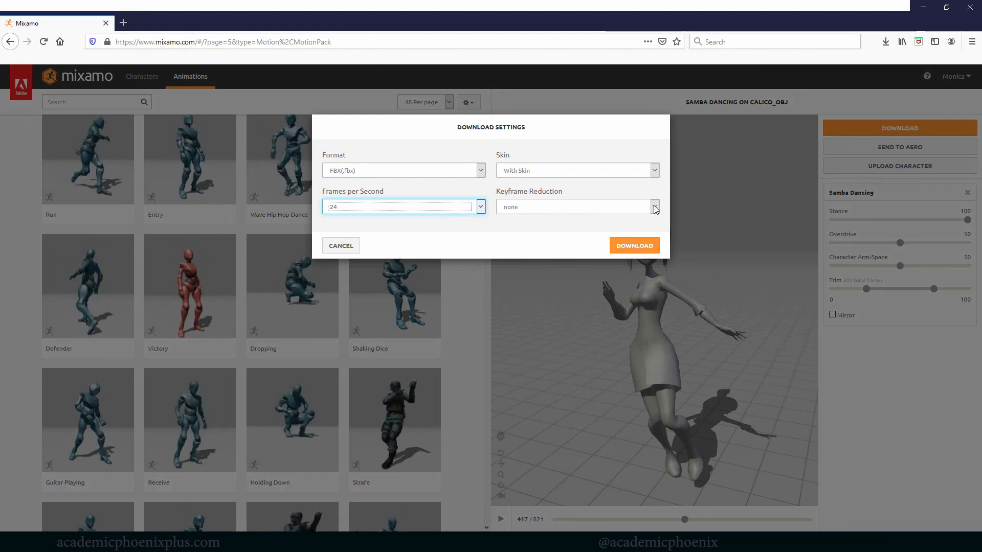
pyautogui.click(654, 206)
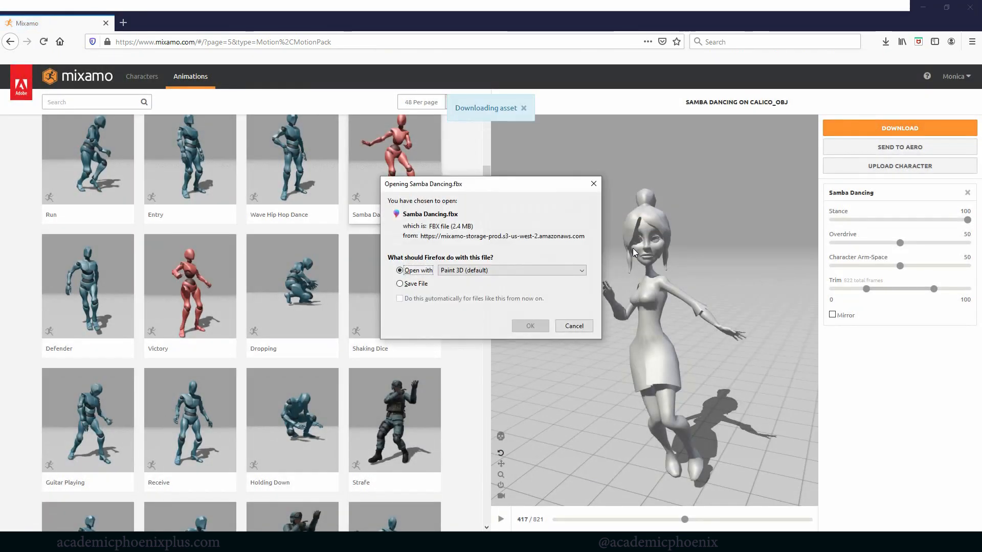
# Step: Save the Samba Dancing FBX (about 2.43 MB) into the OBJ folder beside calico_obj
pyautogui.click(399, 284)
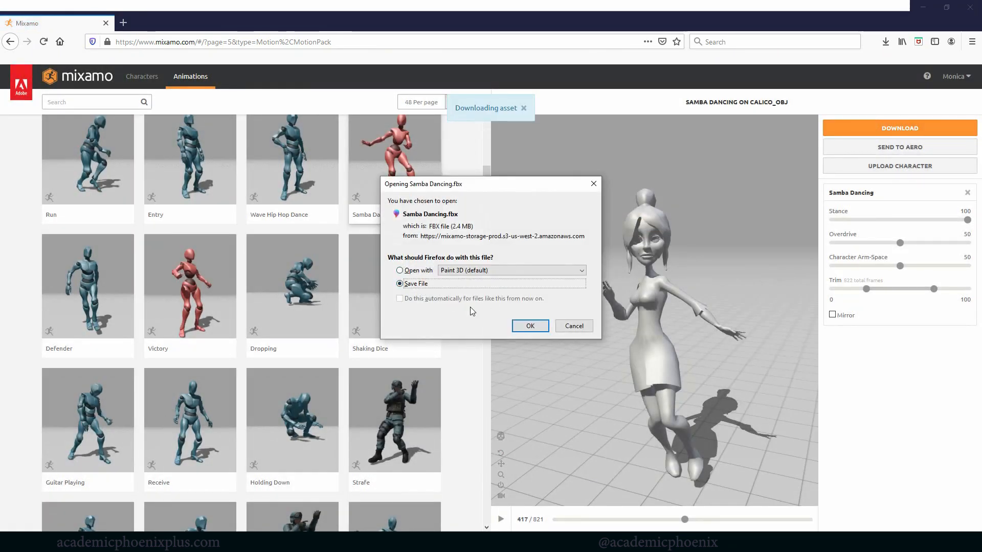
pyautogui.click(529, 326)
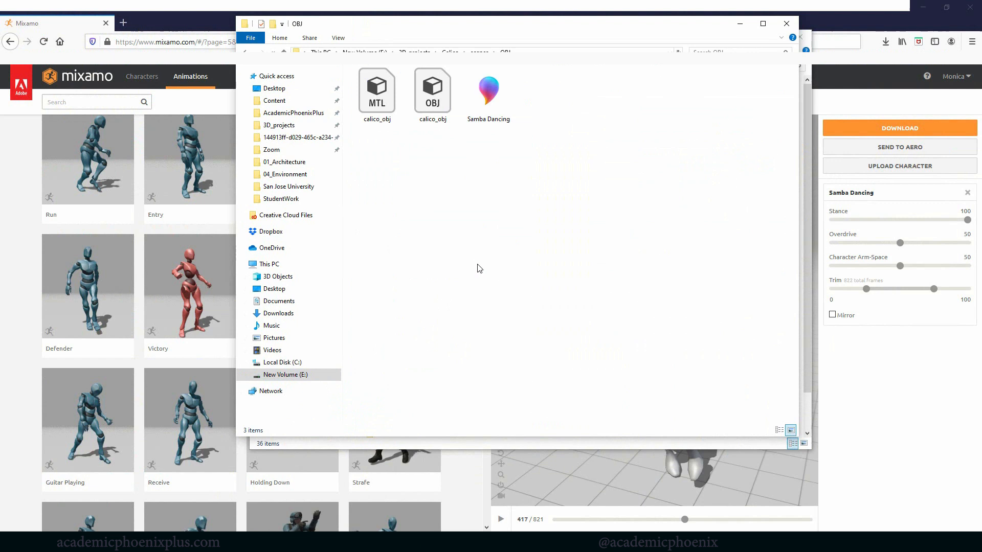
pyautogui.click(489, 92)
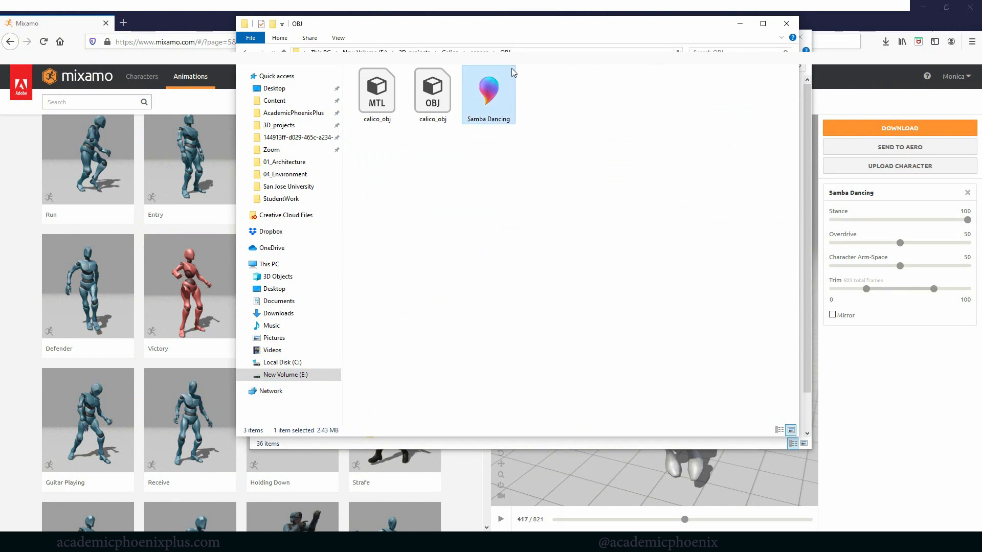
pyautogui.moveTo(527, 74)
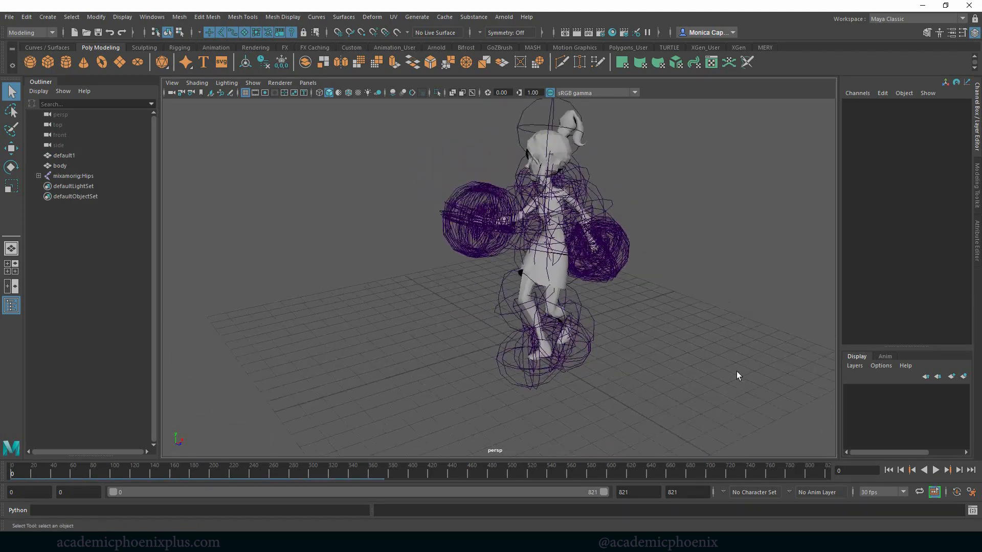
# Step: Play, stop and scrub the timeline to review the samba dance on the rigged character
pyautogui.click(936, 470)
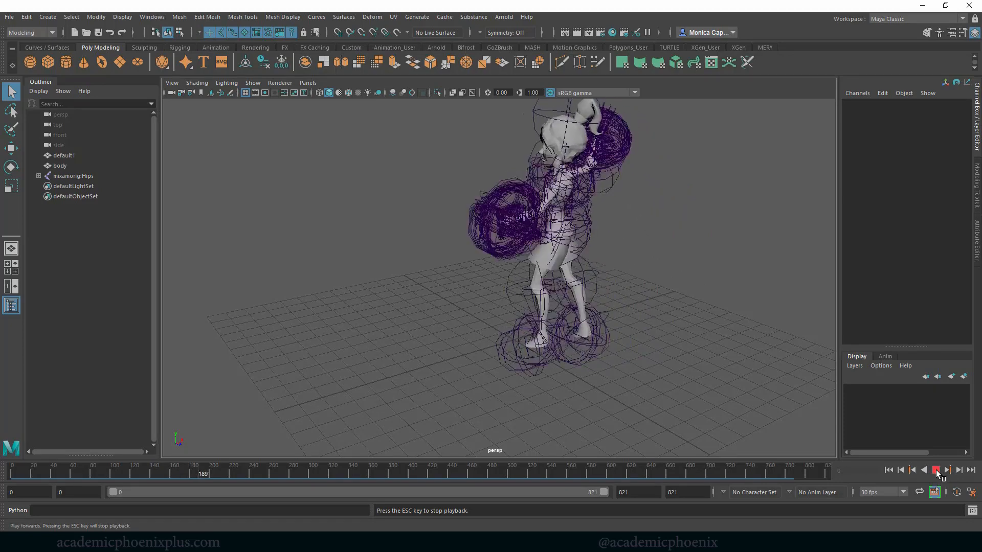
pyautogui.click(253, 82)
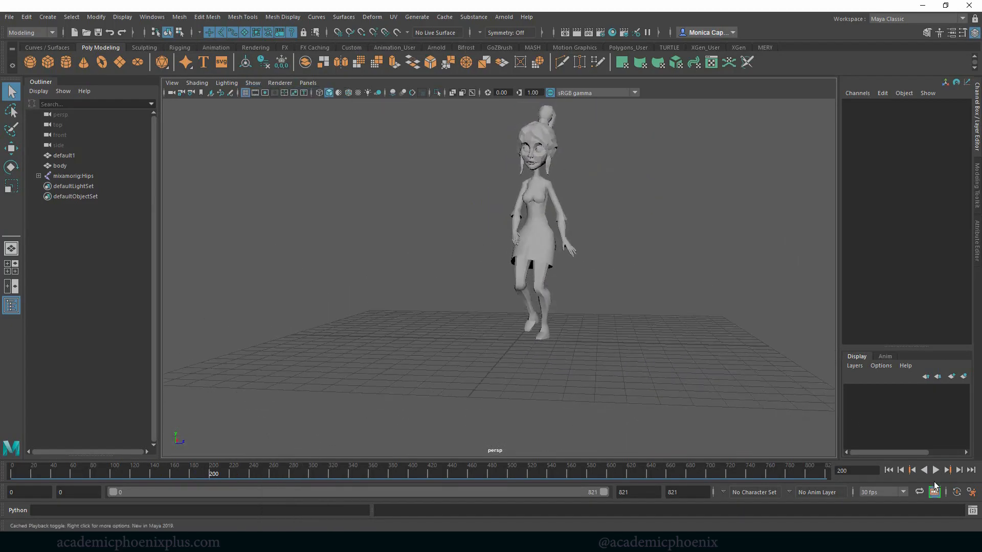
pyautogui.click(937, 484)
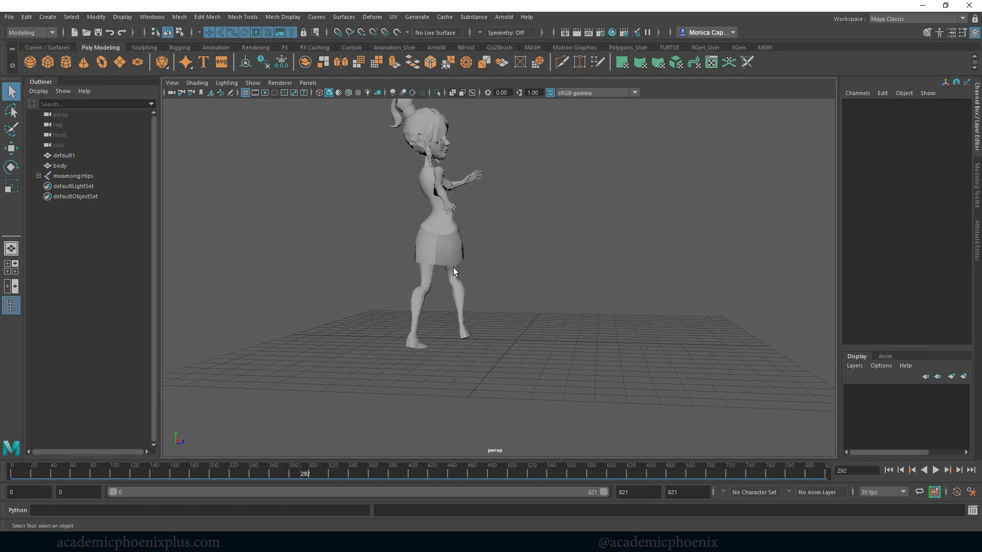
pyautogui.moveTo(454, 272); pyautogui.dragTo(648, 316)
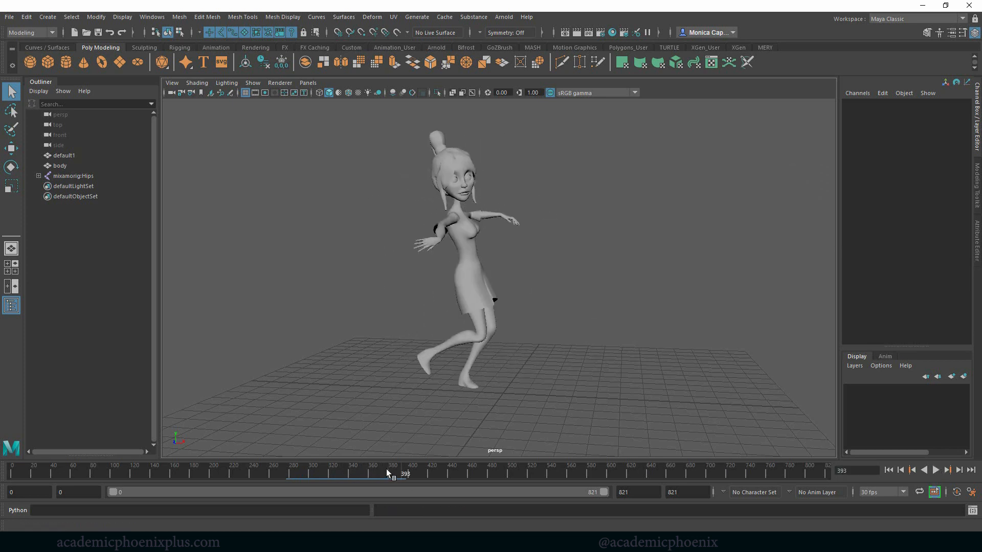
pyautogui.moveTo(391, 473); pyautogui.dragTo(414, 473)
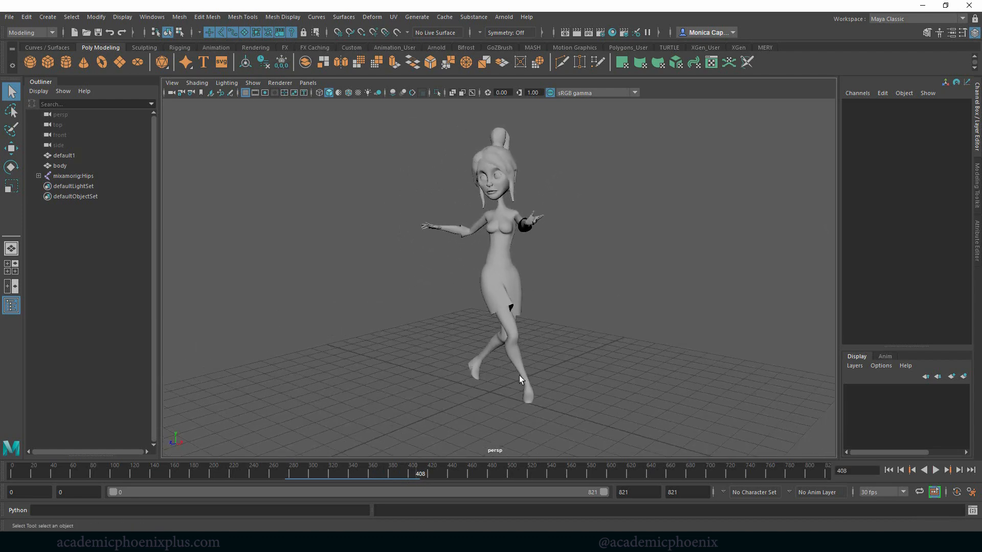
# Step: Rename the dancing body mesh in the Outliner to body_Mixamo
pyautogui.click(59, 166)
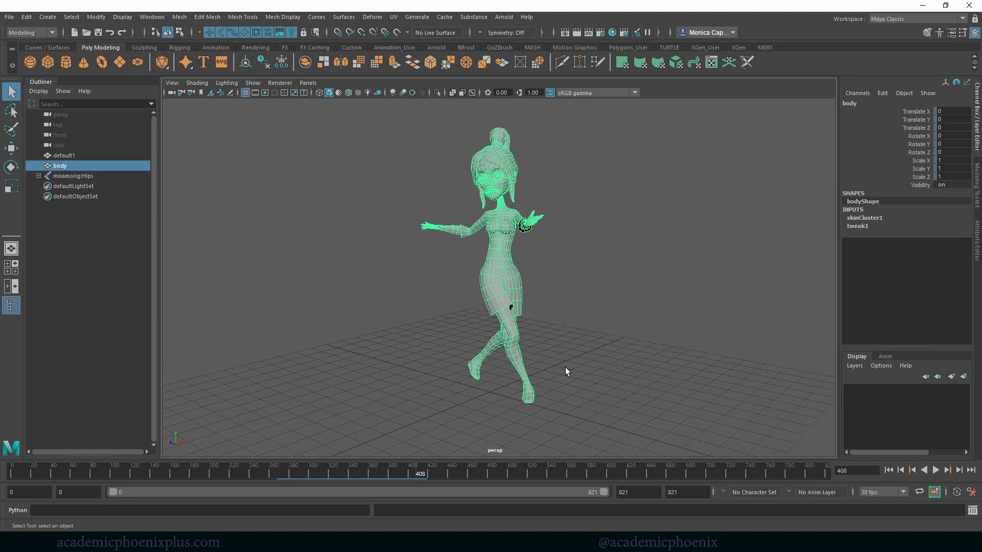
pyautogui.doubleClick(59, 166)
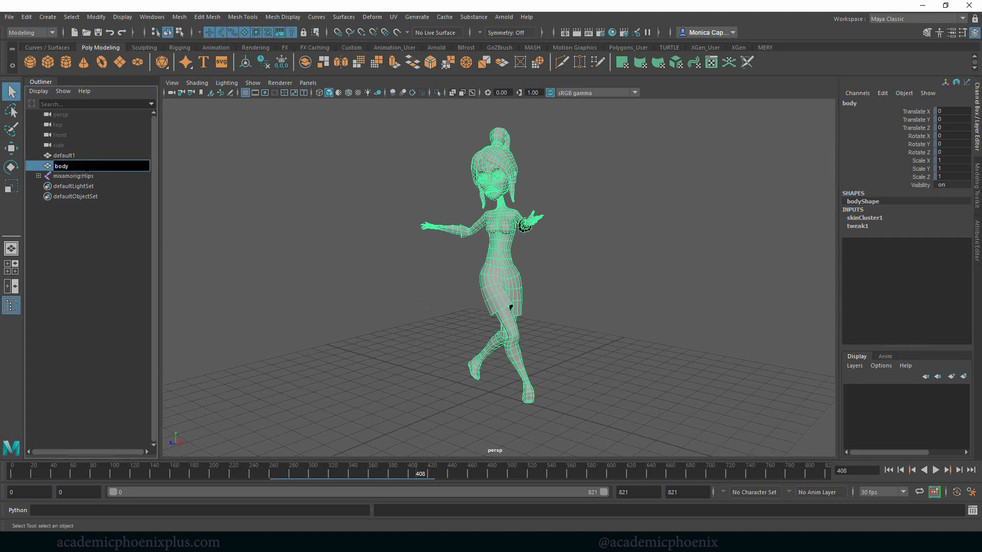
pyautogui.write('_Mixamo')
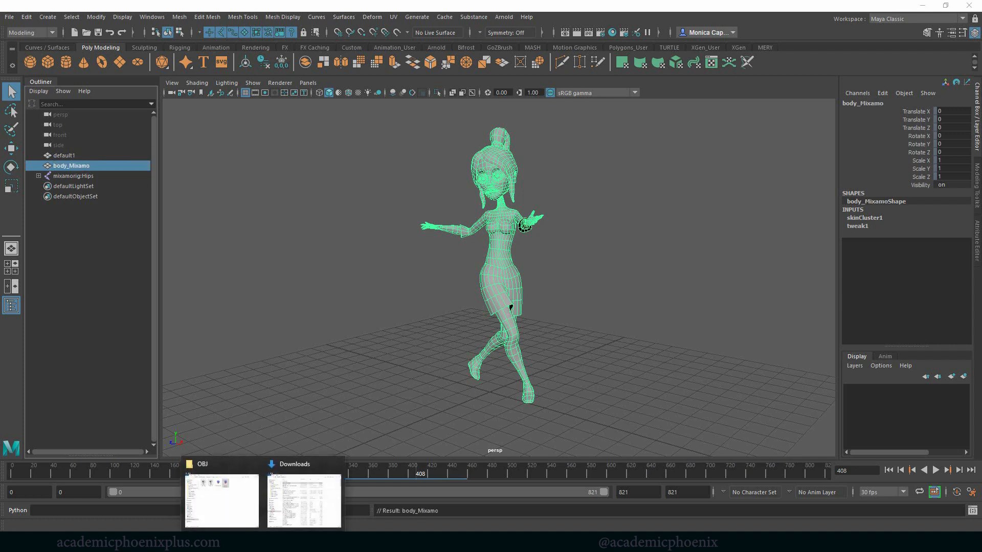
# Step: Import the textured Calico model, dismiss the mental ray notice and select body_Mixamo
pyautogui.click(221, 499)
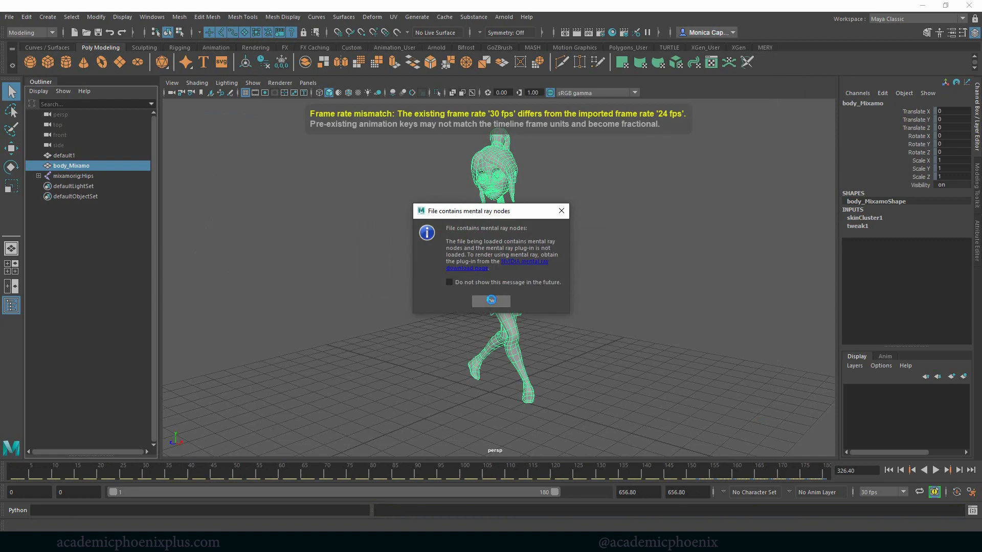
pyautogui.click(491, 301)
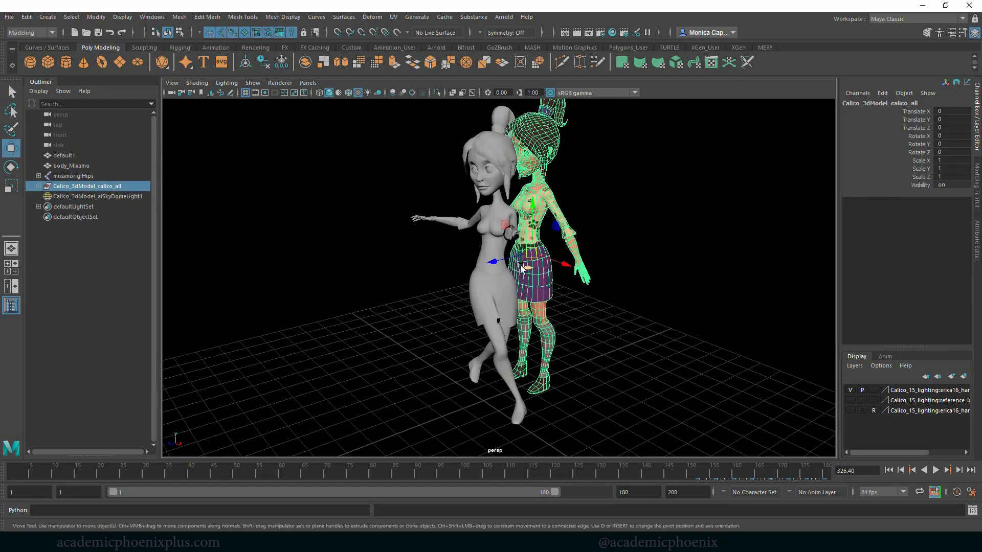
pyautogui.click(70, 166)
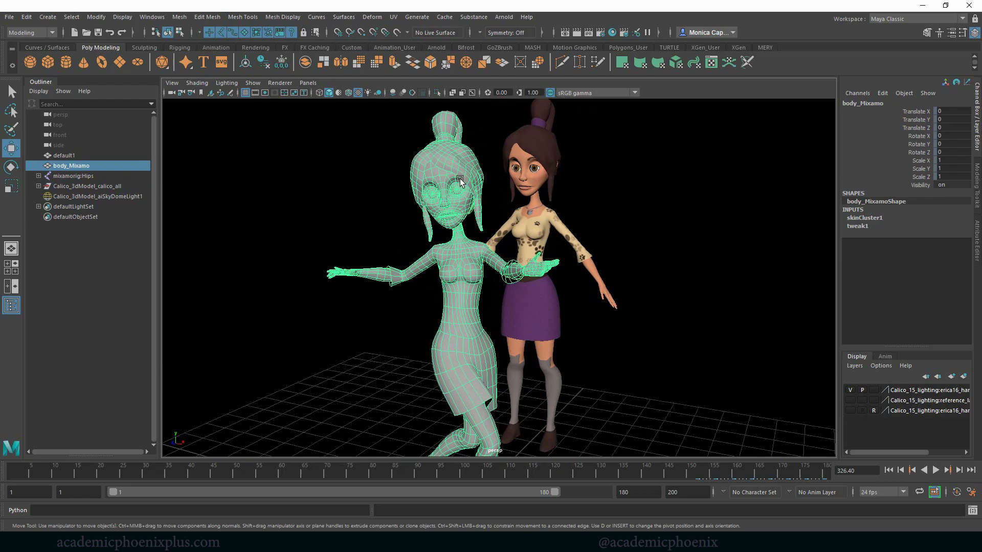
pyautogui.click(179, 16)
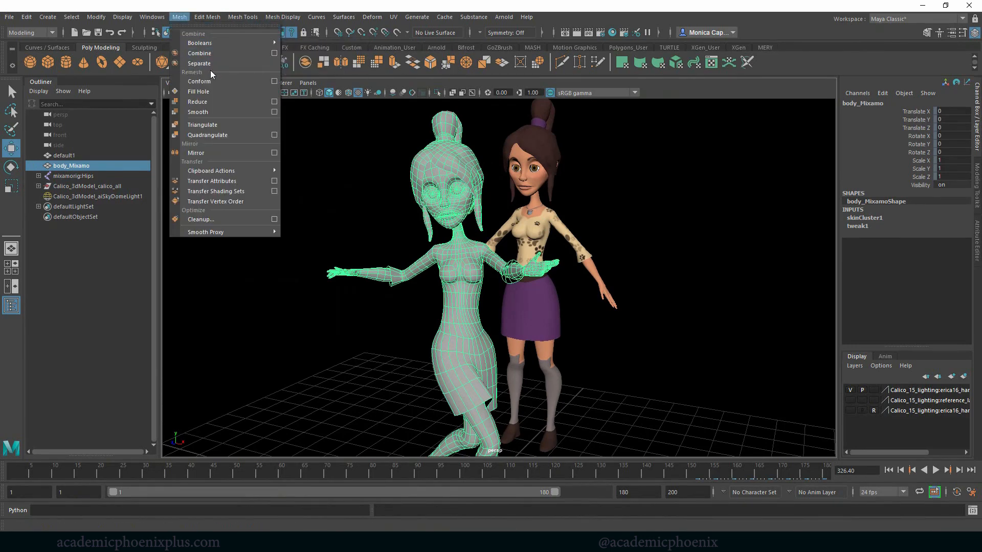
# Step: Separate body_Mixamo into polySurface pieces and inspect the Calico hair's material
pyautogui.click(199, 64)
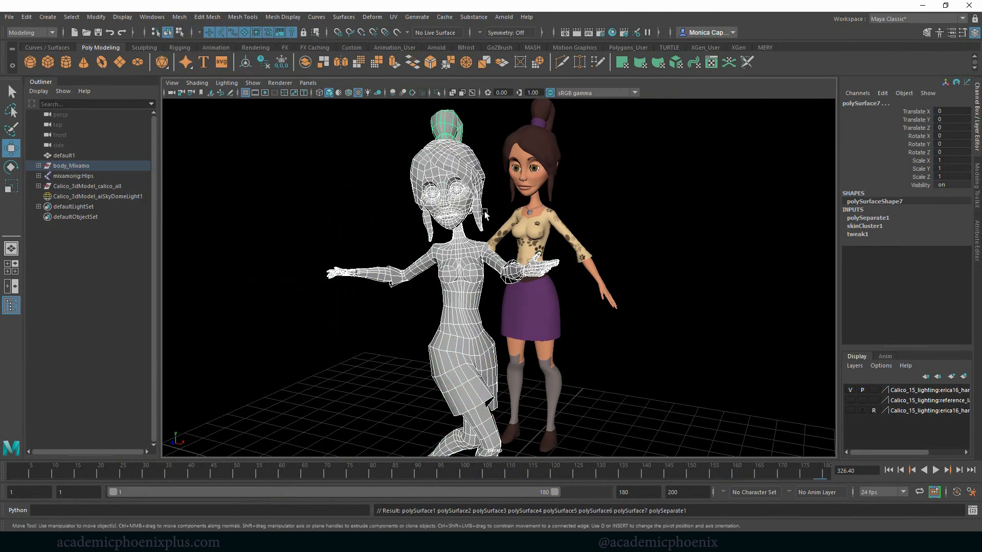
pyautogui.click(170, 469)
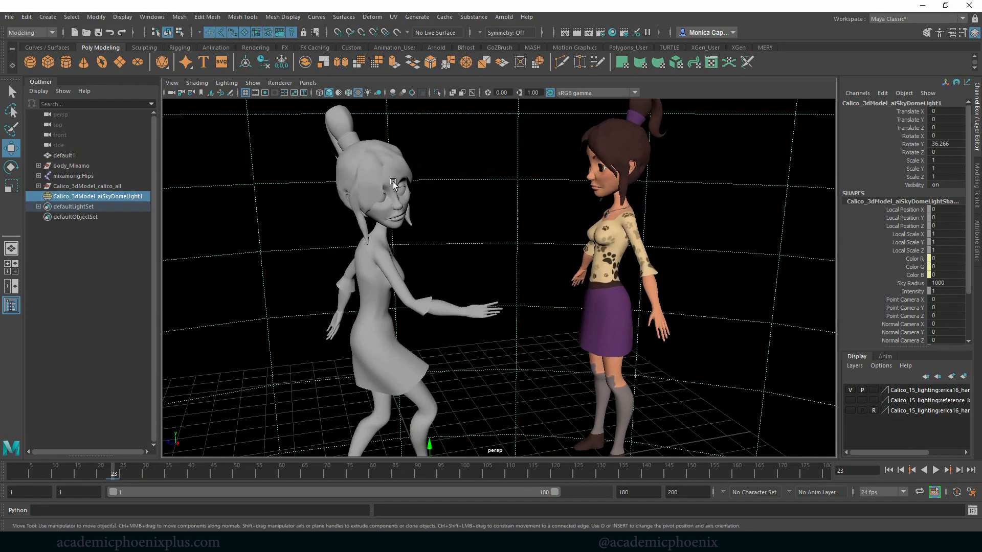
pyautogui.rightClick(393, 182)
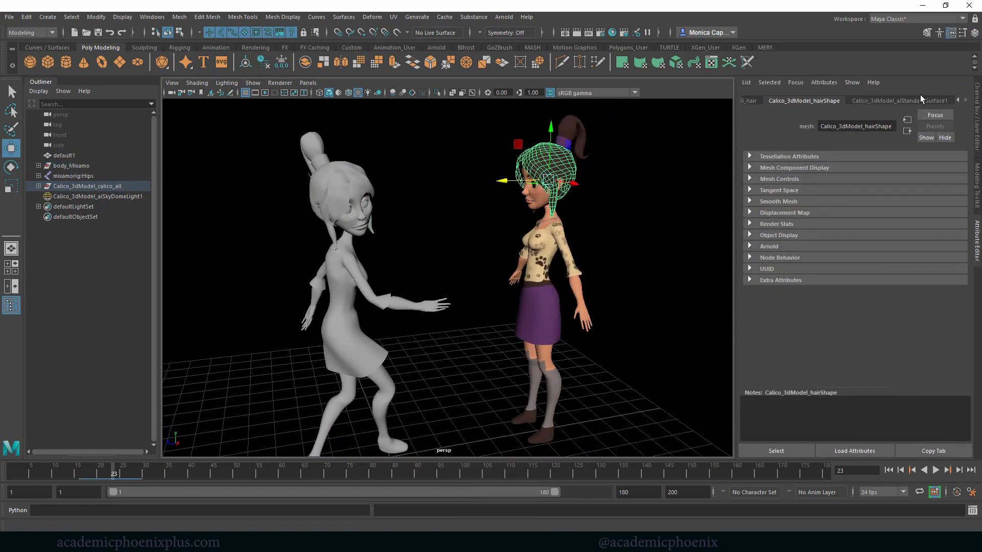
pyautogui.click(914, 100)
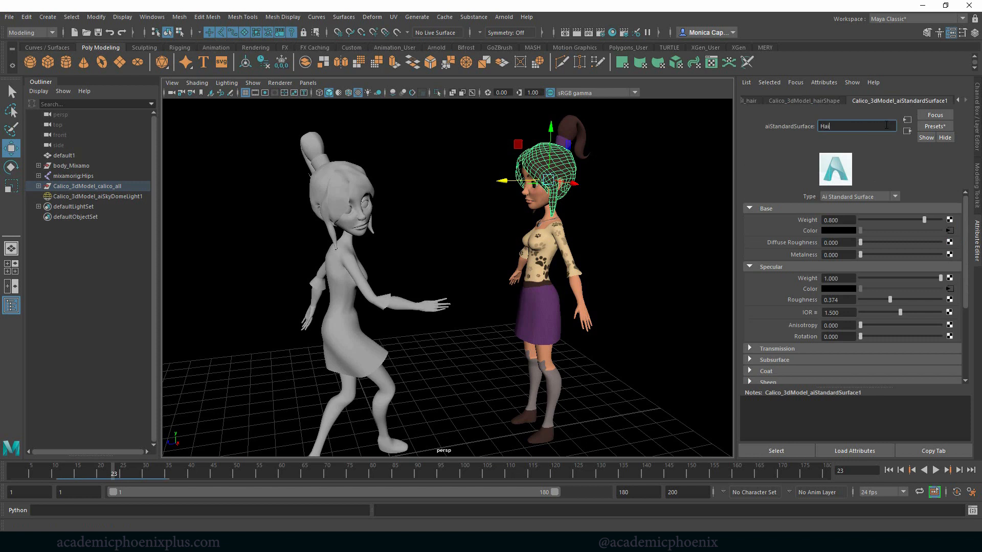
# Step: Rename the Calico hair aiStandardSurface to Main_hair for the Mixamo hair pieces
pyautogui.write('Ma')
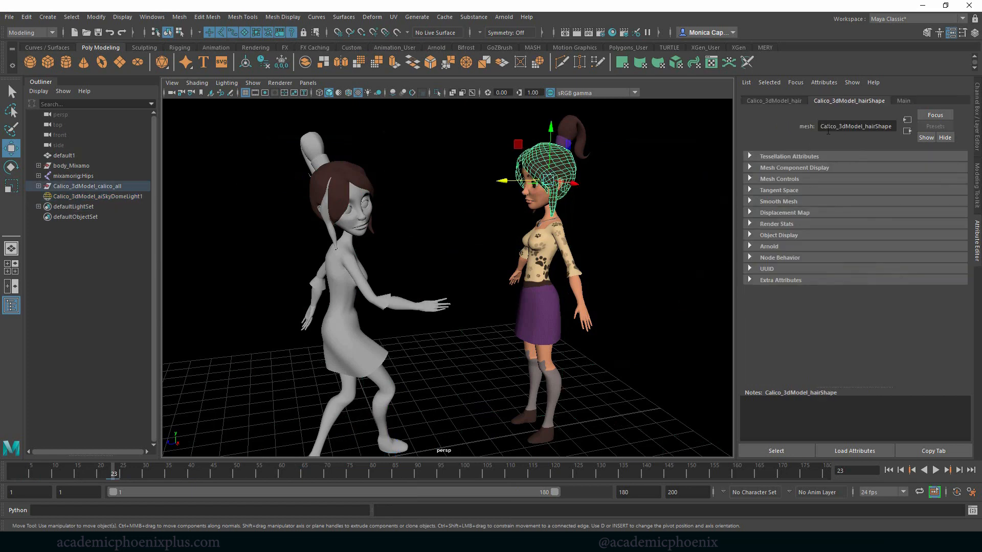
pyautogui.click(903, 100)
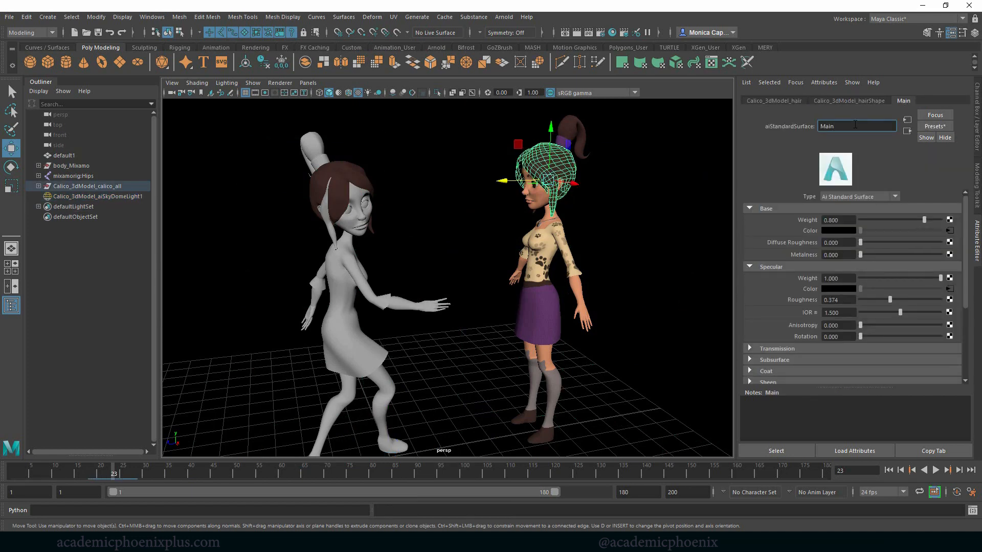
pyautogui.write('Main_hair')
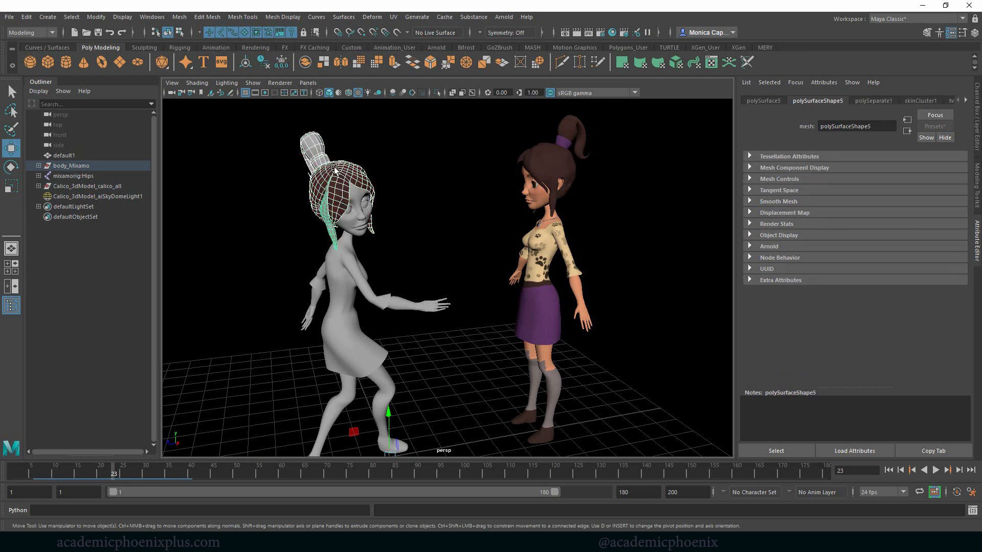
# Step: Assign Calico's existing face and hair-band shaders, including body, to the Mixamo meshes
pyautogui.rightClick(333, 168)
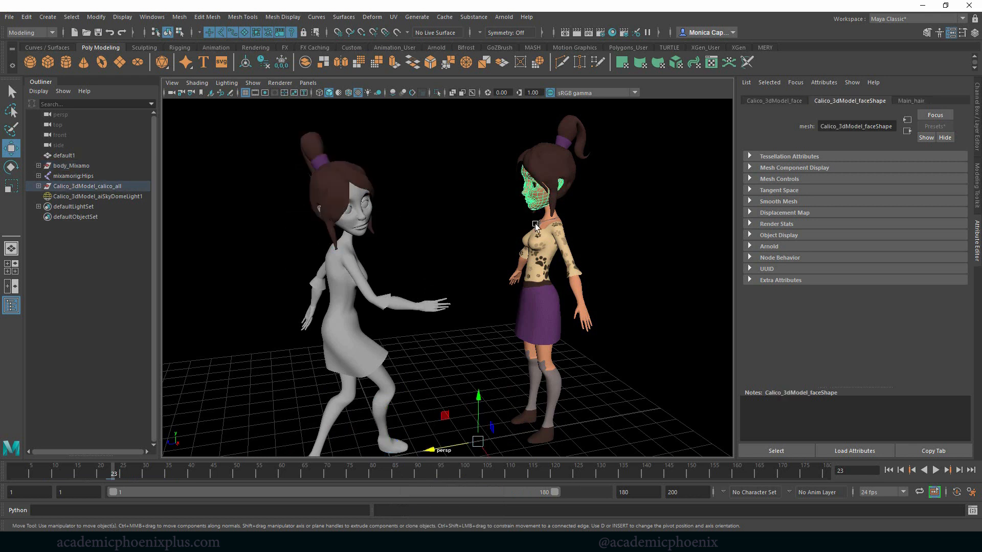
pyautogui.click(910, 100)
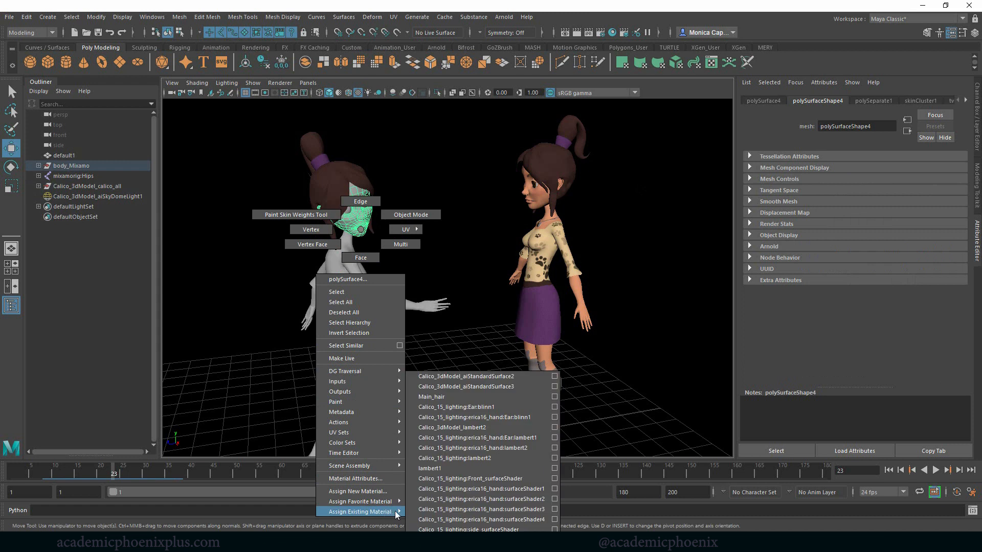
pyautogui.click(454, 457)
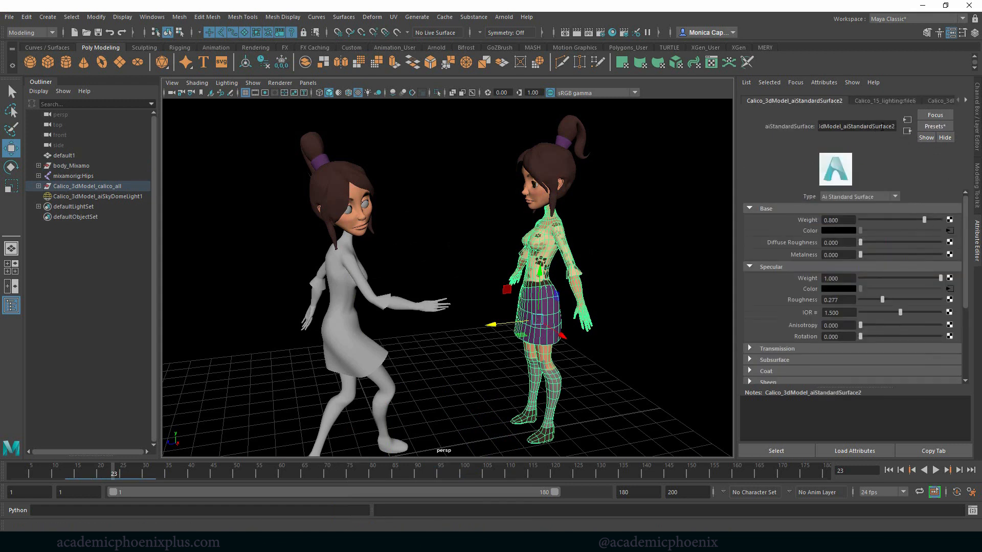
pyautogui.write('body')
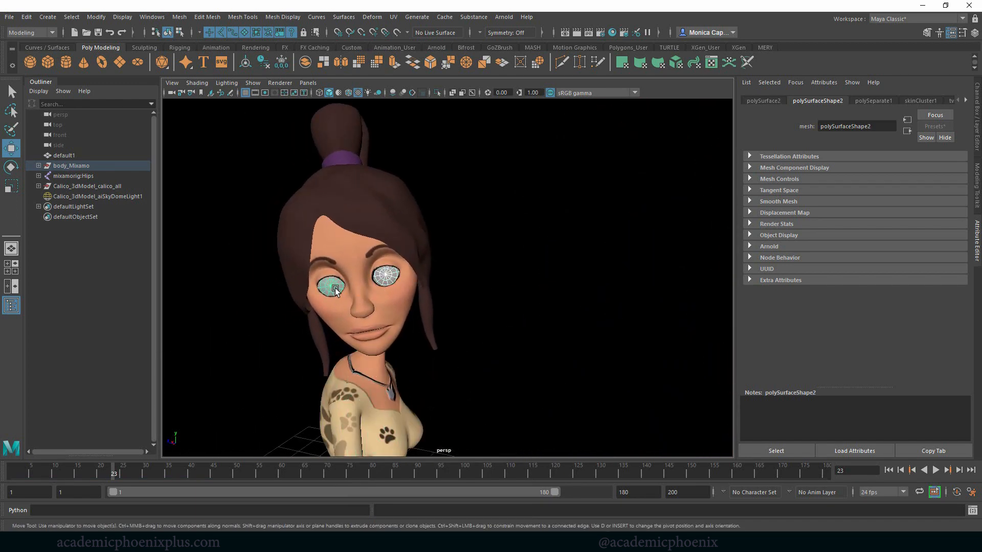
# Step: Assign the Calico eye's iris shader to the Mixamo character's eyes
pyautogui.click(98, 196)
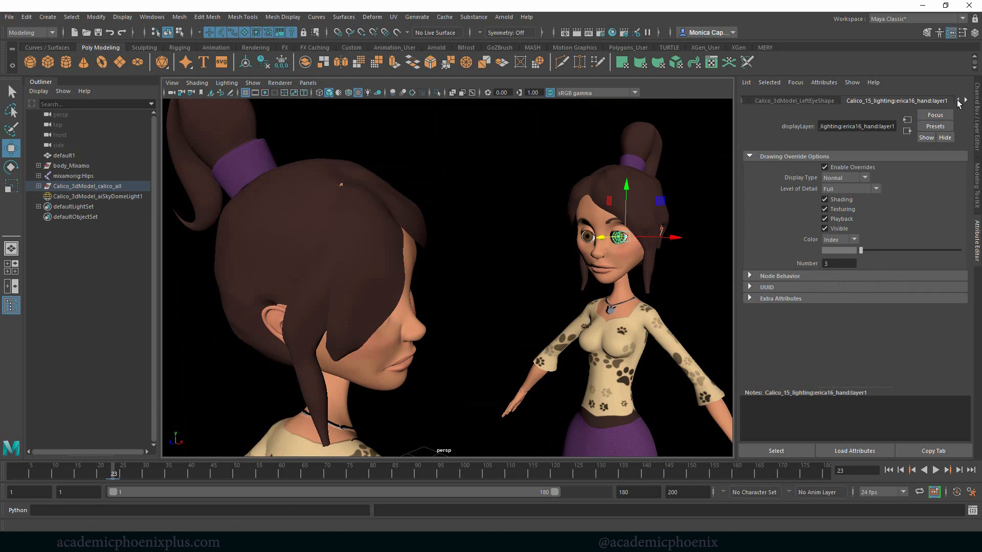
pyautogui.click(963, 100)
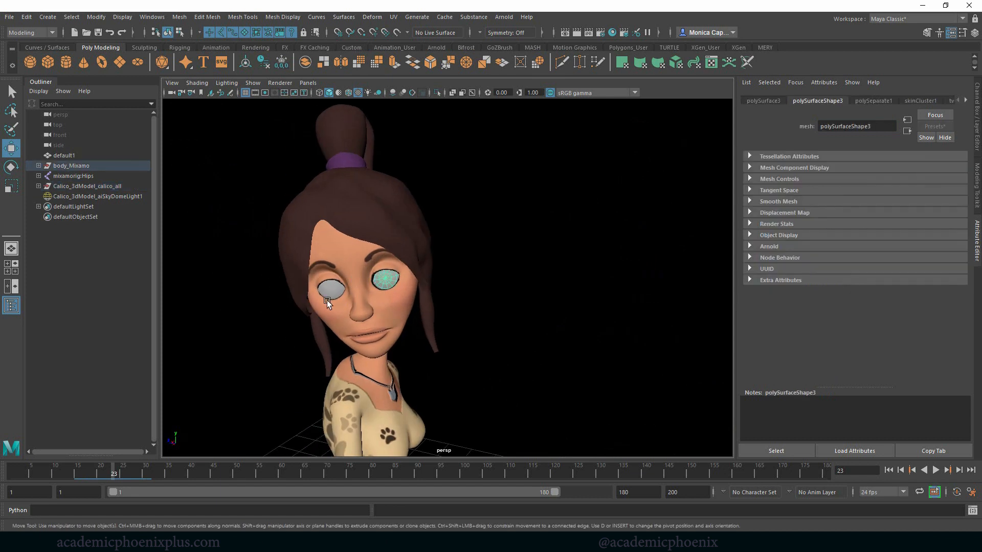
pyautogui.rightClick(334, 301)
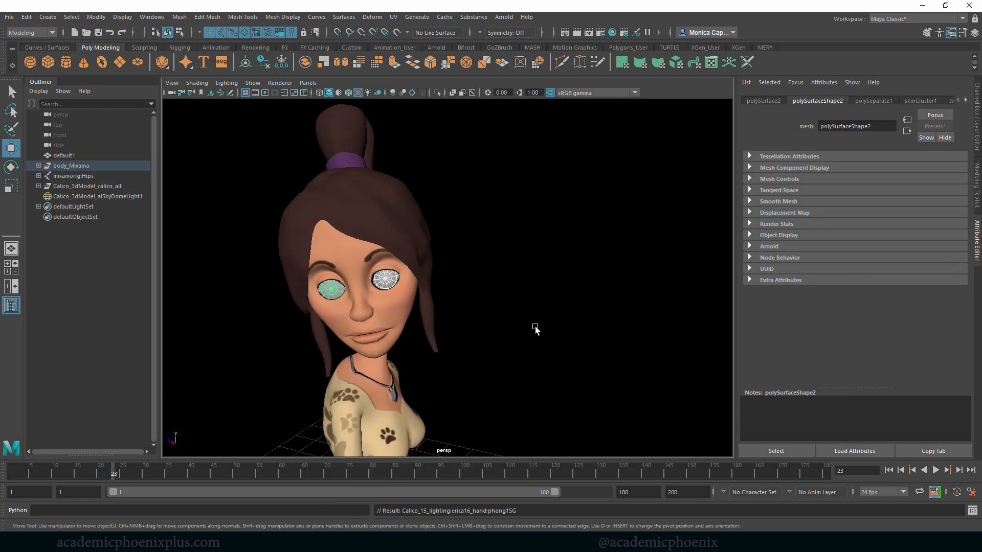
pyautogui.click(98, 196)
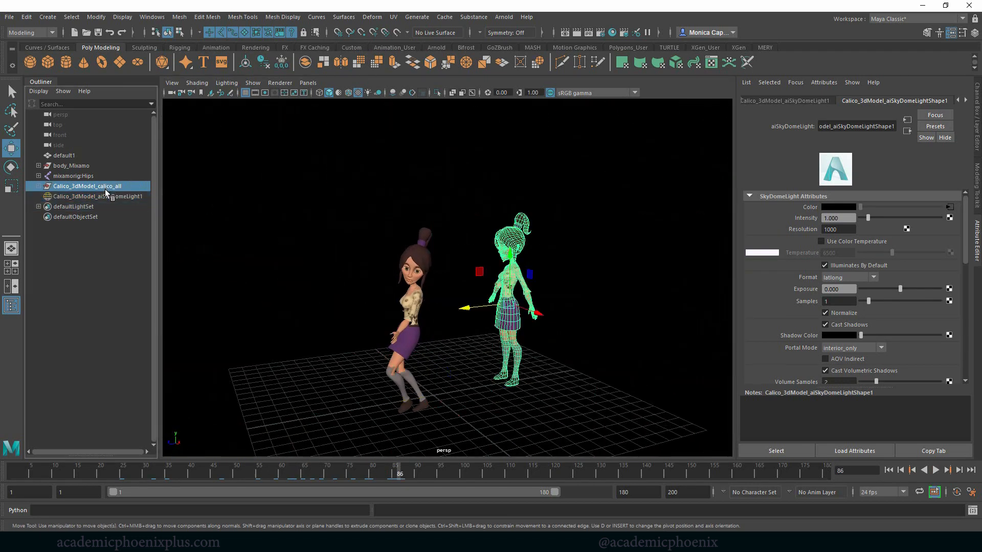
# Step: Hide Calico_3dModel_calico_all with Ctrl+H, leaving only the dancing figure
pyautogui.press('ctrl+h')
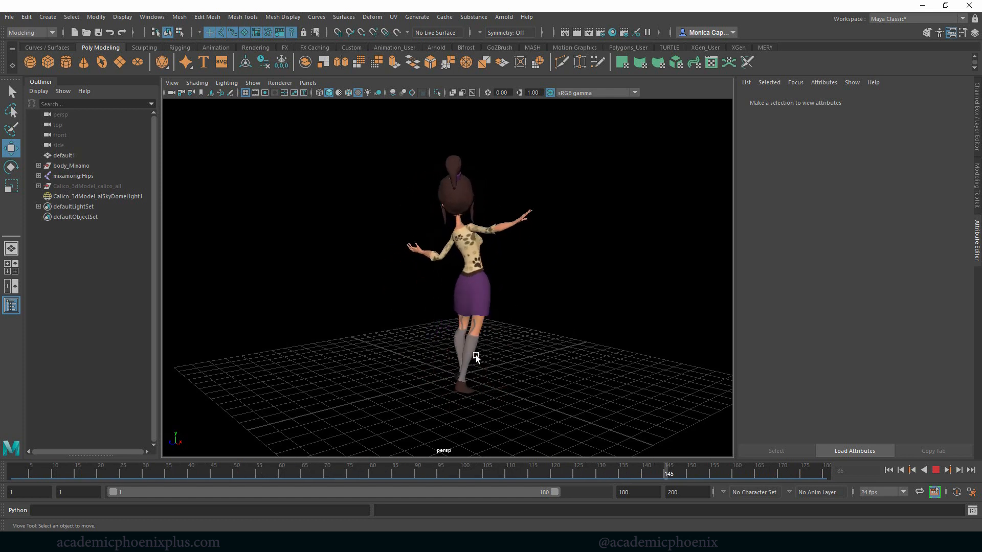
# Step: Create a polygon plane and scale it into a wide floor under the dancer
pyautogui.click(253, 81)
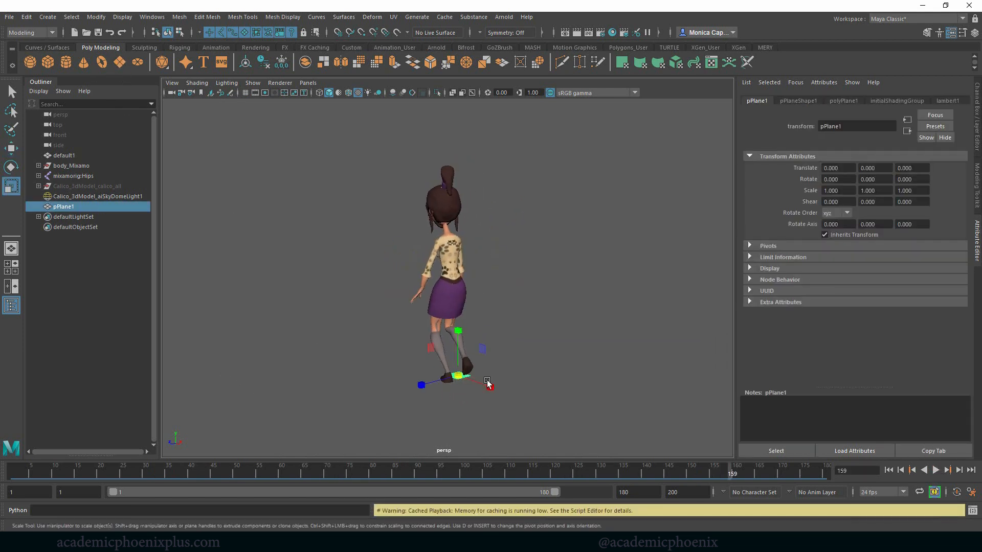
pyautogui.moveTo(487, 383); pyautogui.dragTo(583, 300)
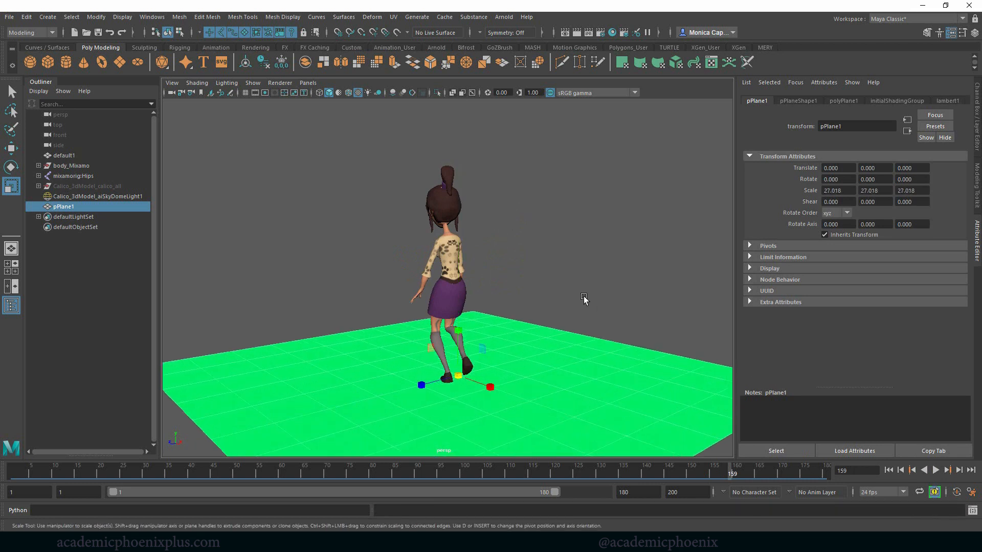
pyautogui.click(953, 100)
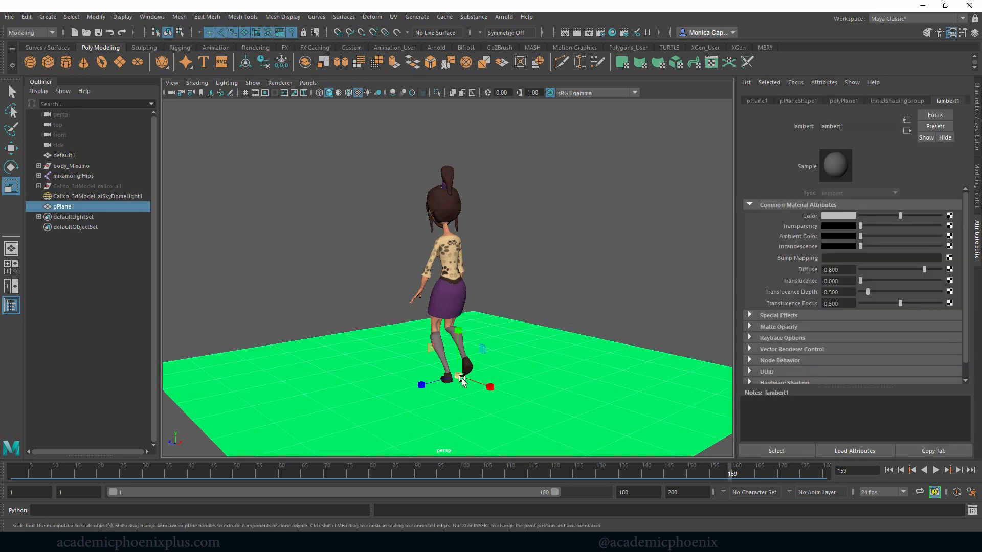
# Step: Assign a new Lambert material to the ground plane
pyautogui.rightClick(462, 380)
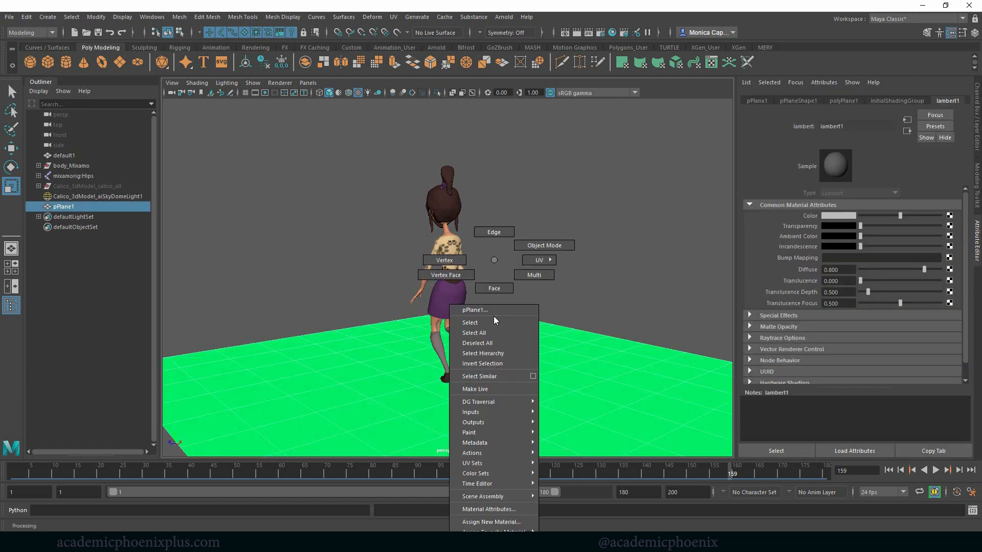
pyautogui.click(492, 522)
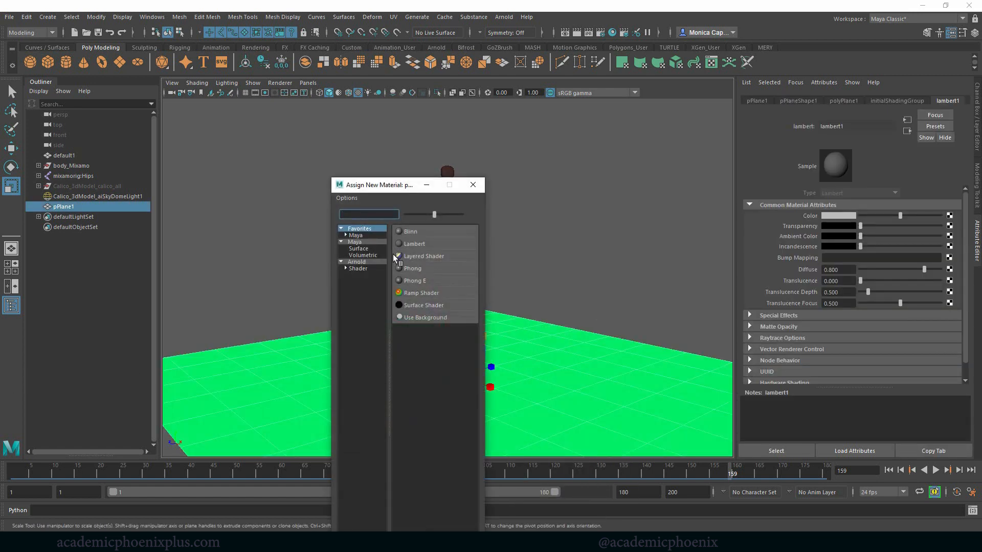
pyautogui.click(414, 244)
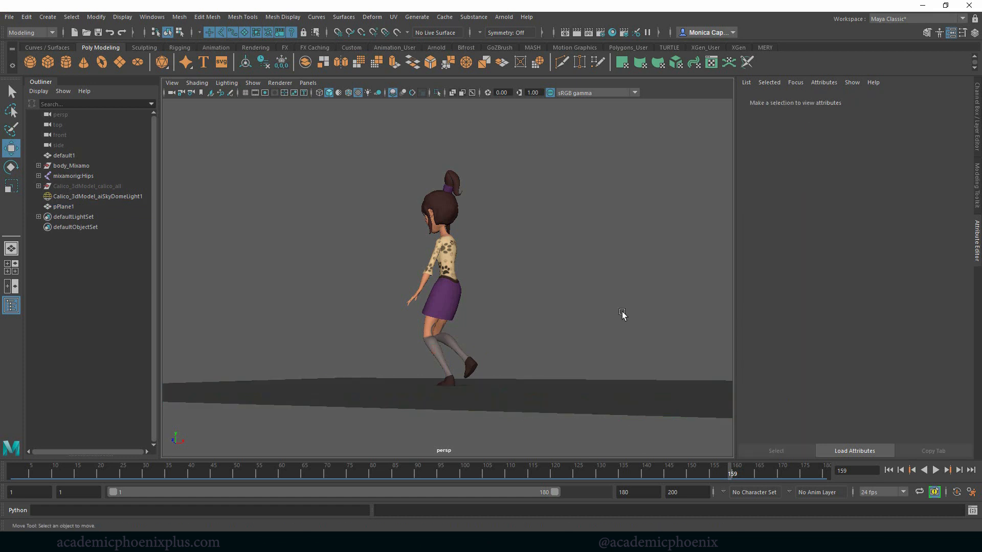
pyautogui.click(937, 469)
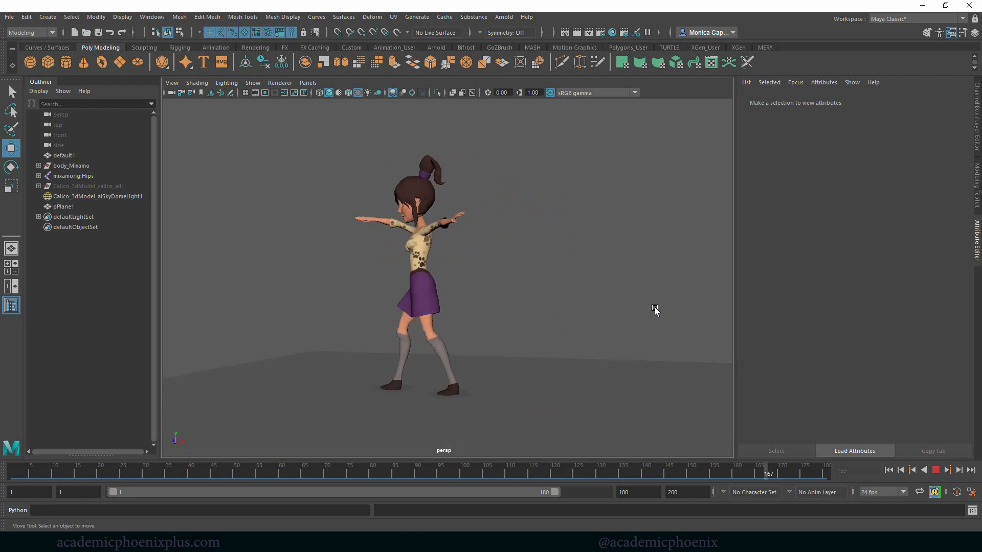
pyautogui.click(169, 471)
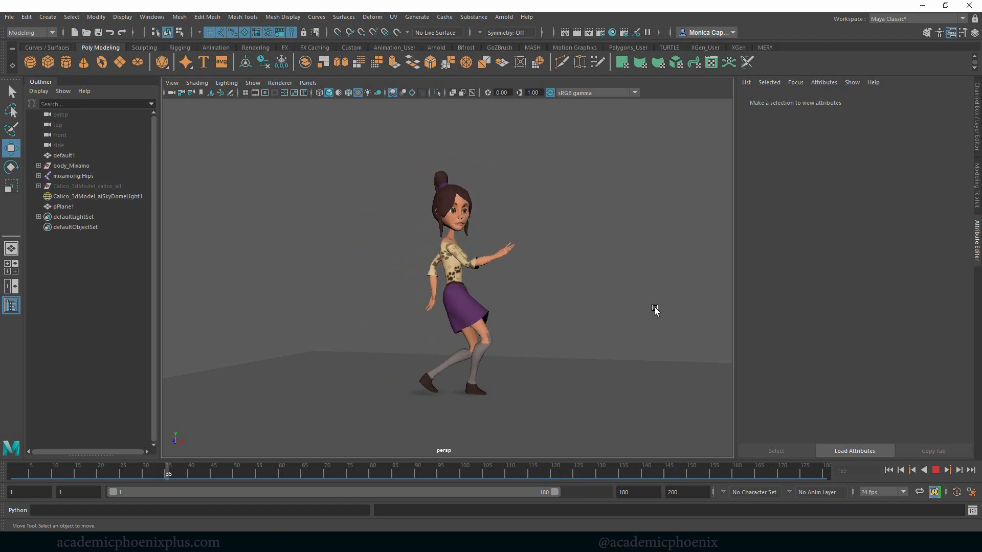
pyautogui.click(391, 466)
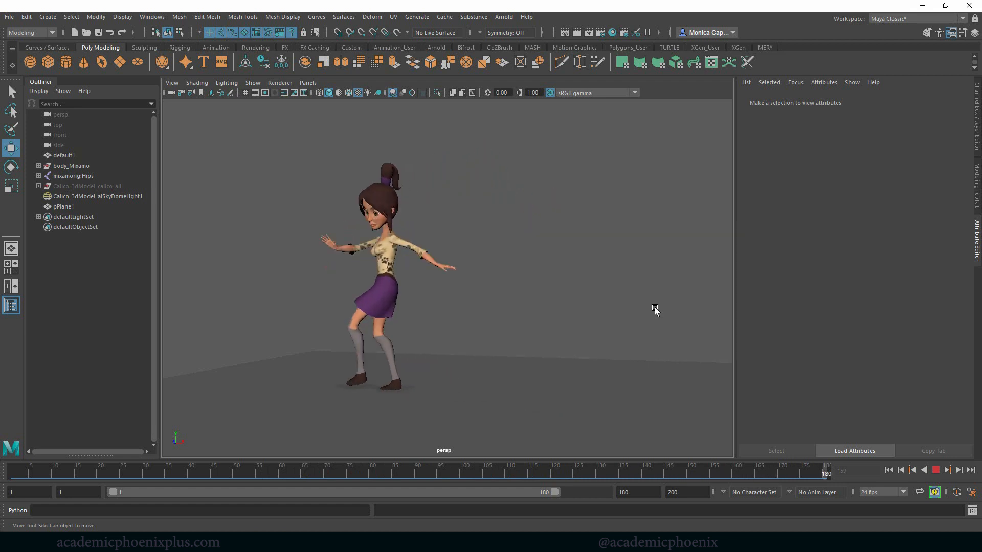
pyautogui.click(223, 474)
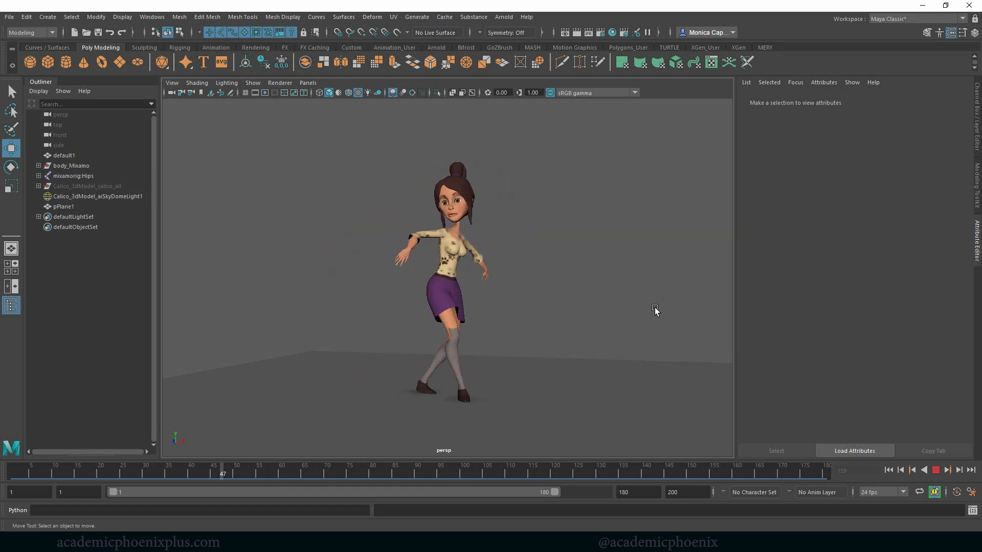
pyautogui.moveTo(222, 471); pyautogui.dragTo(439, 470)
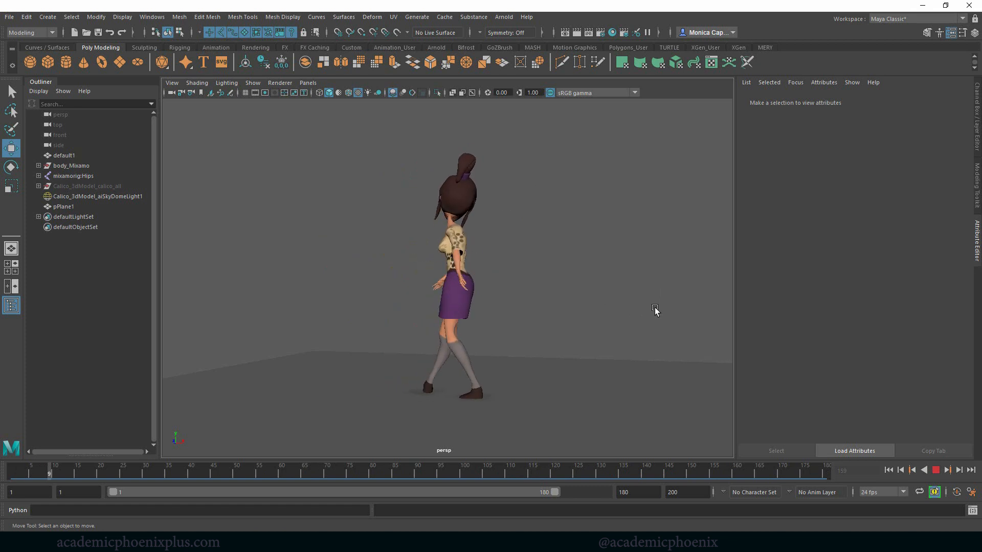
pyautogui.click(268, 472)
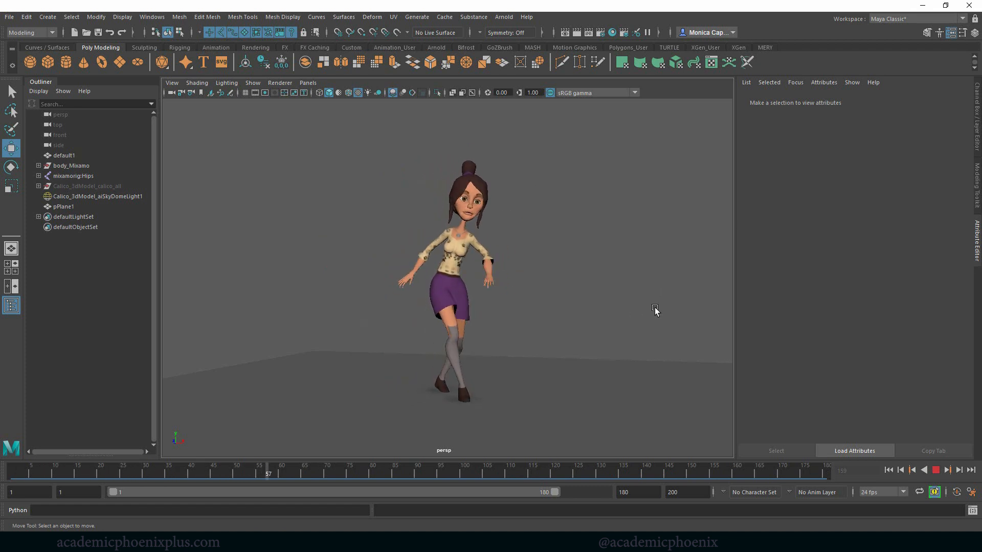